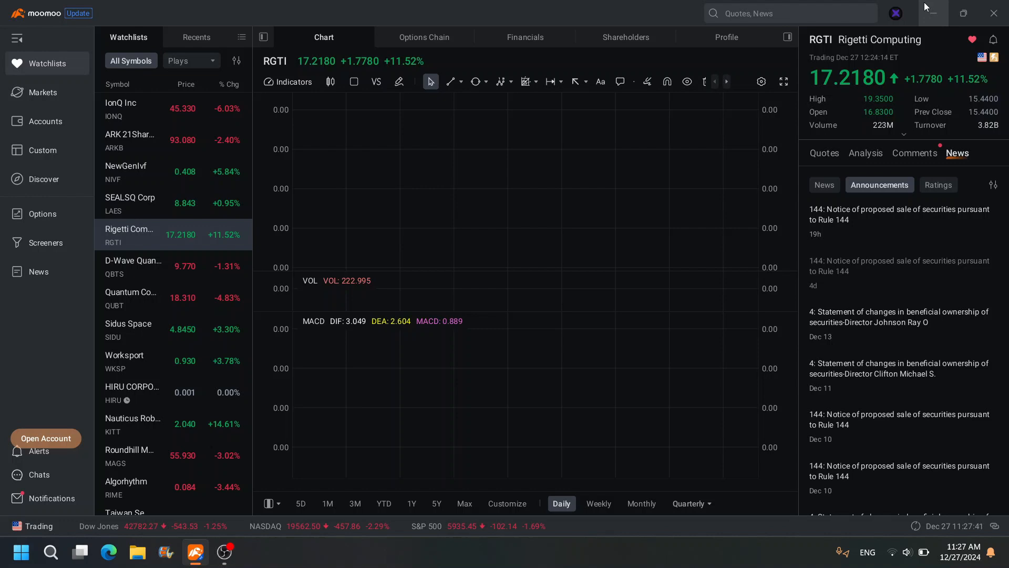
Show Rigetti Computing's company profile with its overview and business description
{"action": "left_click", "coordinate": [727, 37]}
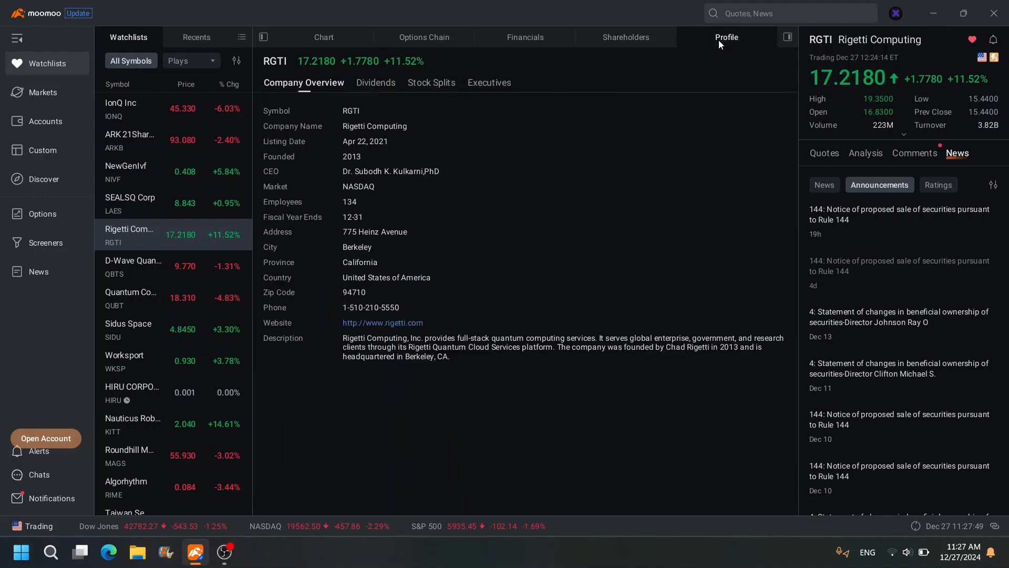
{"action": "mouse_move", "coordinate": [584, 377]}
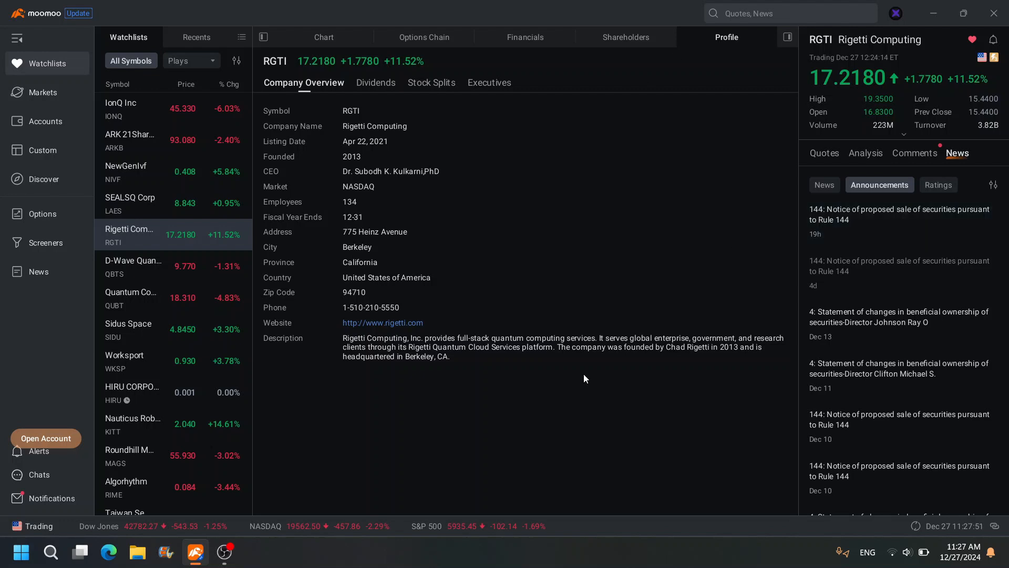
{"action": "mouse_move", "coordinate": [603, 340]}
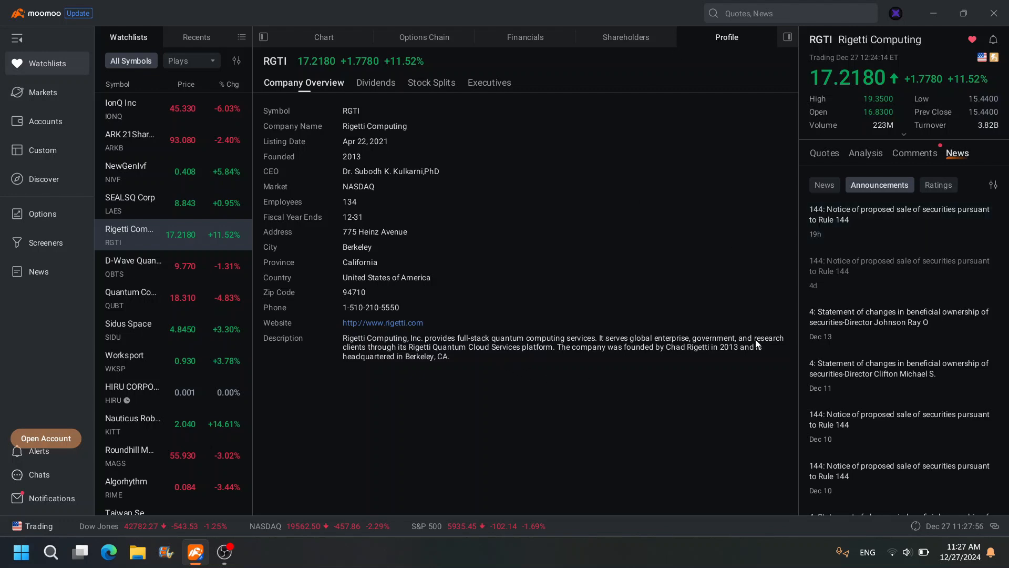
{"action": "mouse_move", "coordinate": [389, 102]}
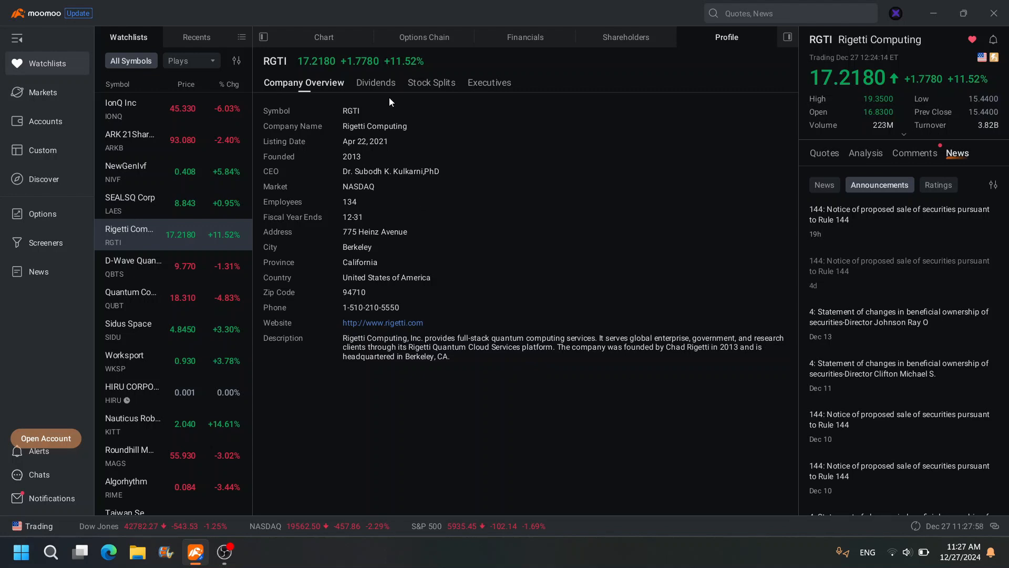
Go back to the RGTI chart view with volume and MACD panes
{"action": "left_click", "coordinate": [323, 36]}
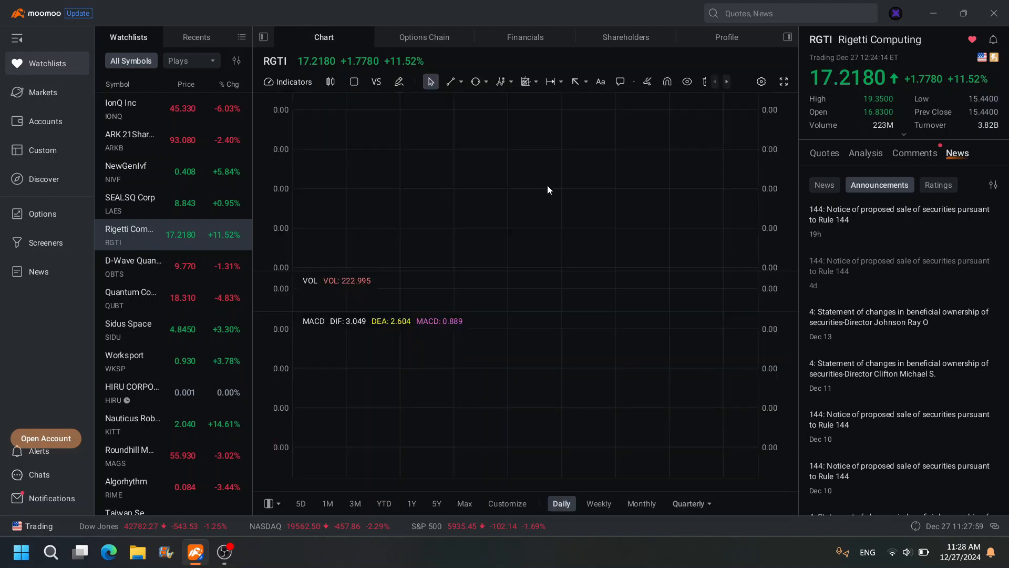
{"action": "mouse_move", "coordinate": [609, 190]}
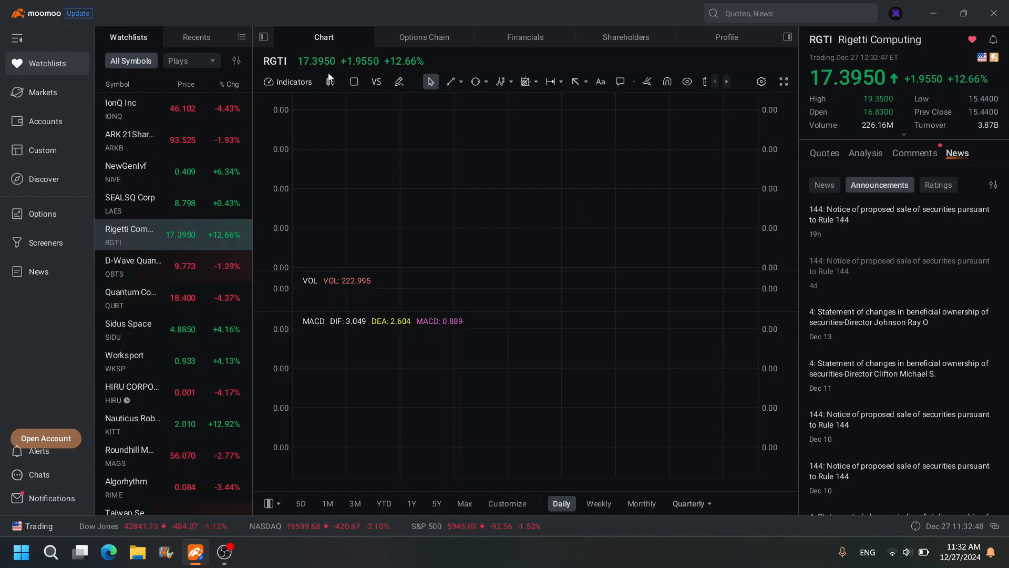
Reload RGTI's daily chart by selecting SEALSQ Corp then Rigetti Computing again in the watchlist
{"action": "left_click", "coordinate": [130, 203]}
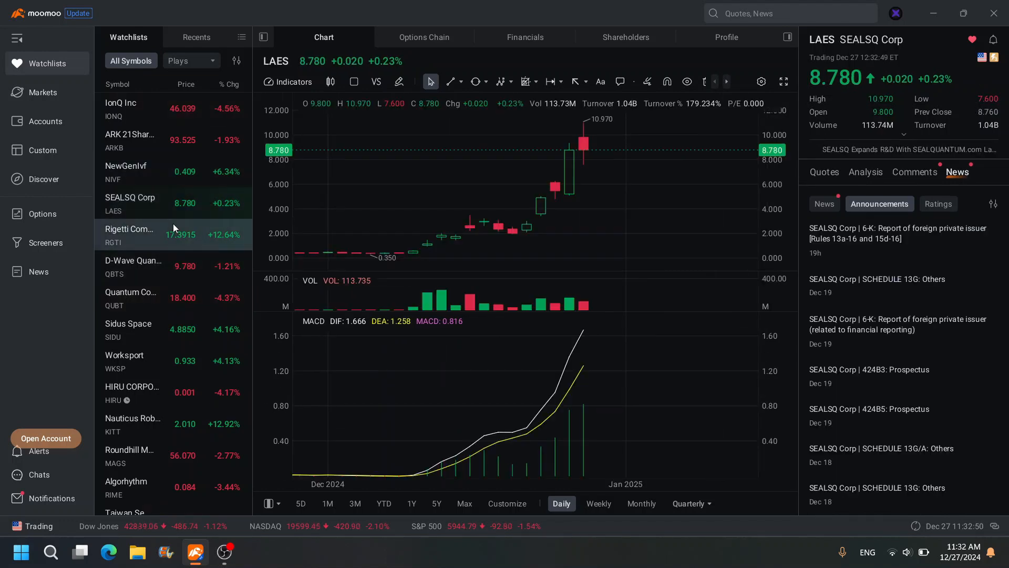
{"action": "left_click", "coordinate": [131, 234]}
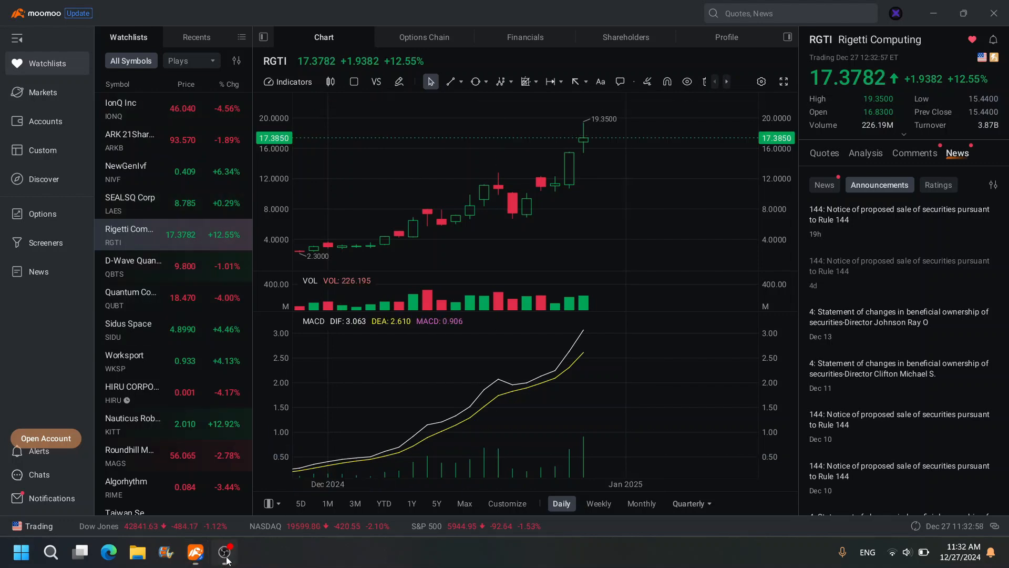
{"action": "mouse_move", "coordinate": [497, 188]}
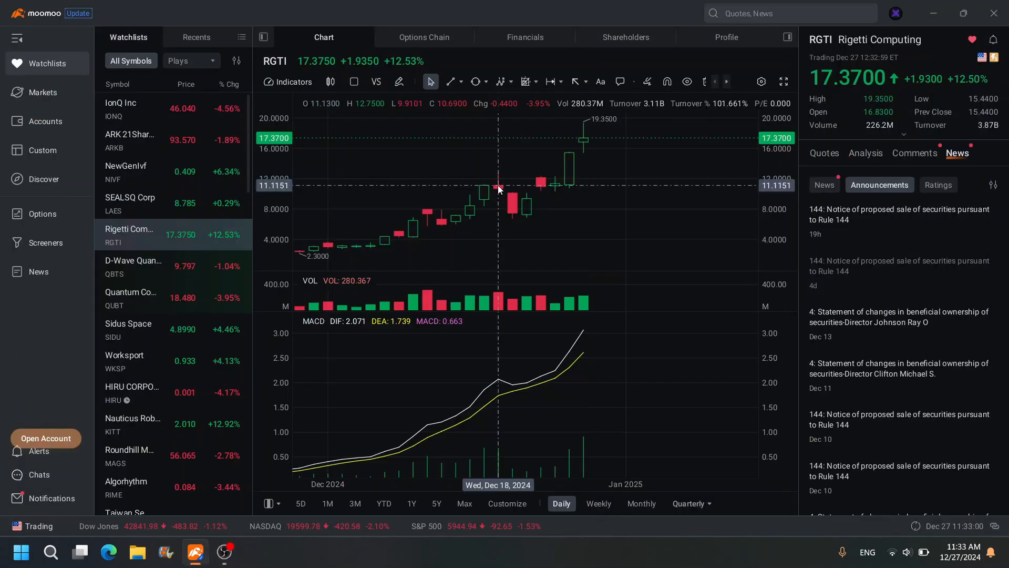
{"action": "mouse_move", "coordinate": [583, 119]}
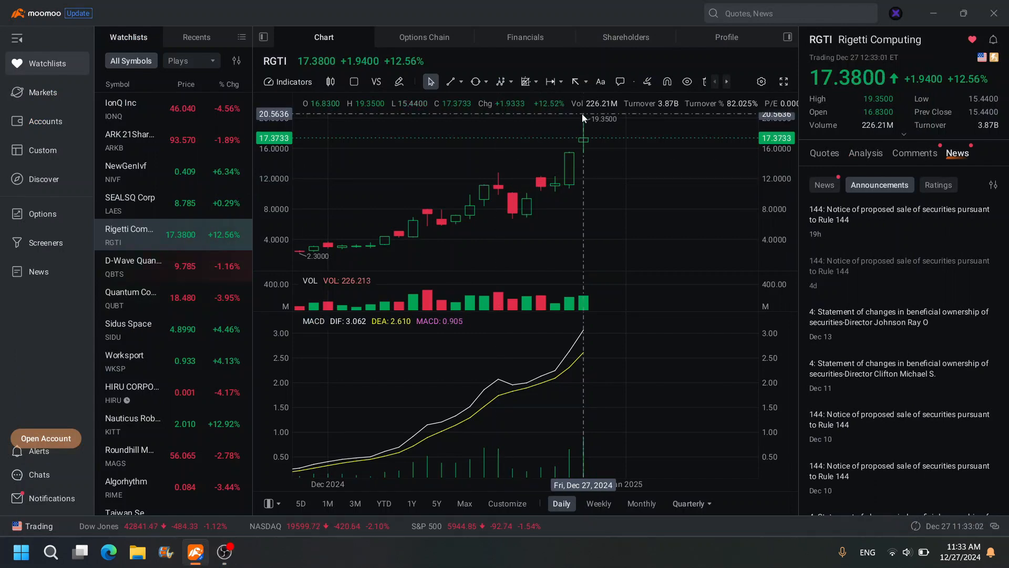
{"action": "mouse_move", "coordinate": [212, 121]}
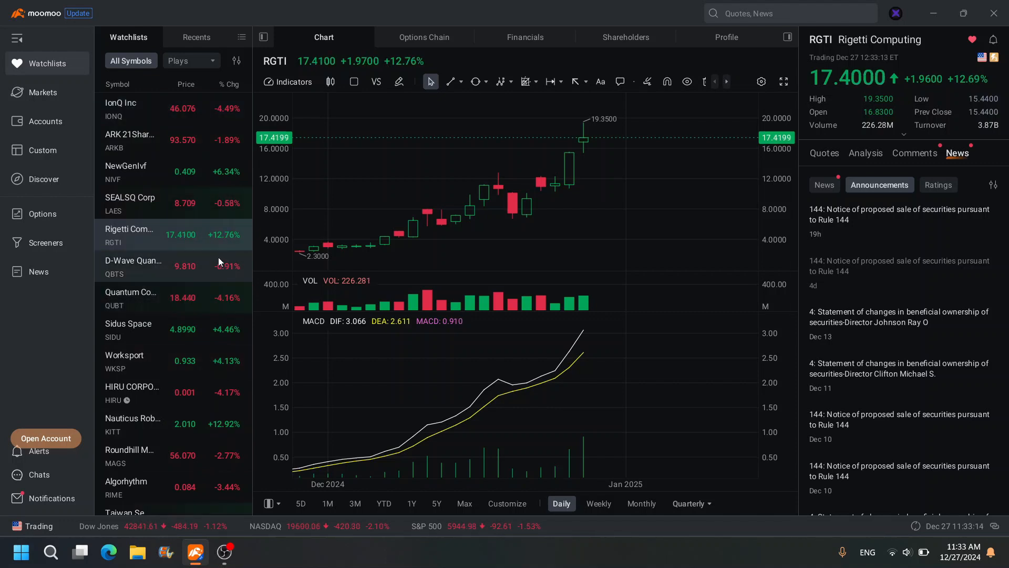
{"action": "scroll", "scroll_direction": "down", "scroll_amount": 3}
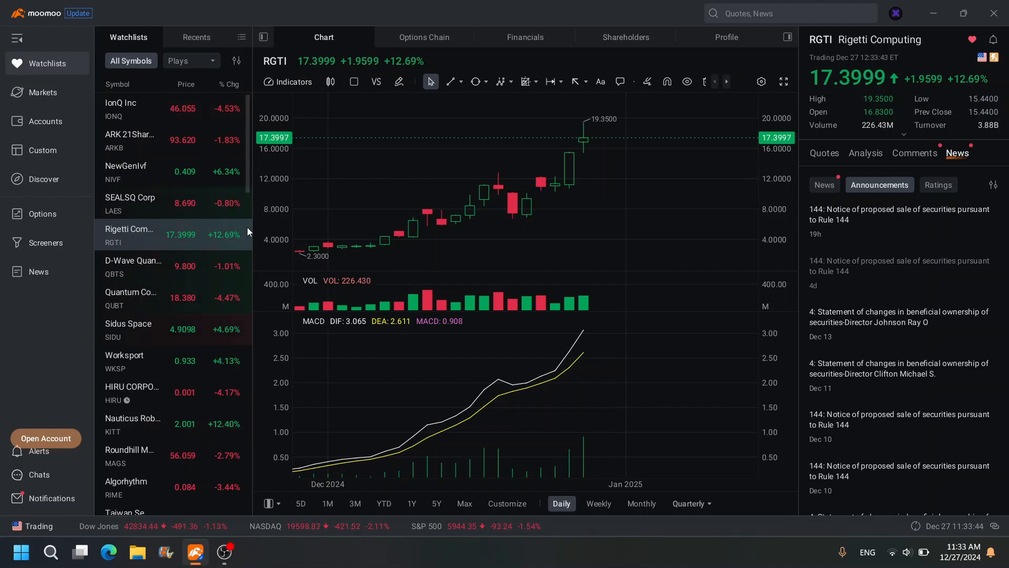
{"action": "mouse_move", "coordinate": [575, 125]}
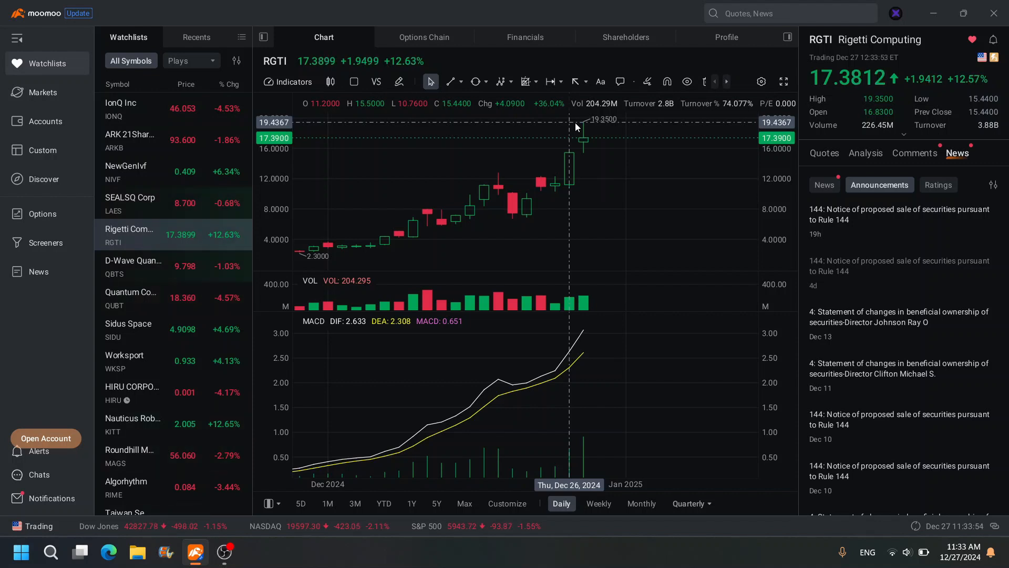
{"action": "mouse_move", "coordinate": [322, 234]}
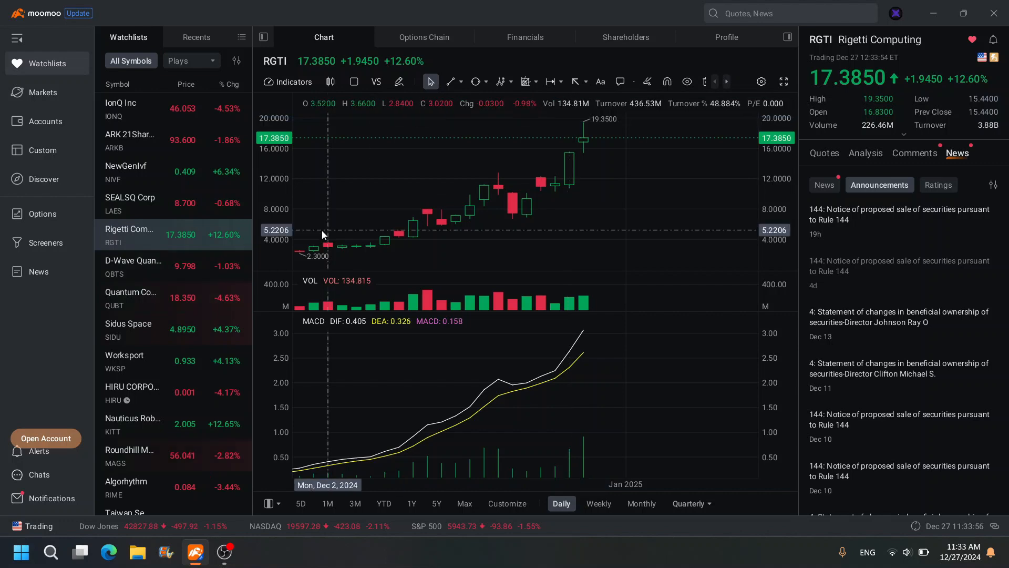
{"action": "left_click", "coordinate": [131, 297]}
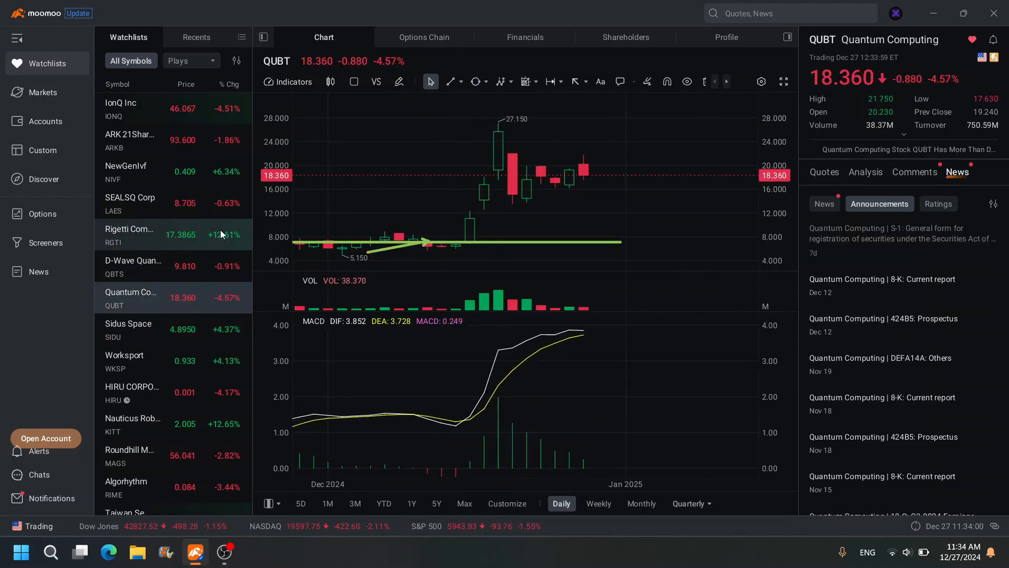
{"action": "mouse_move", "coordinate": [144, 309]}
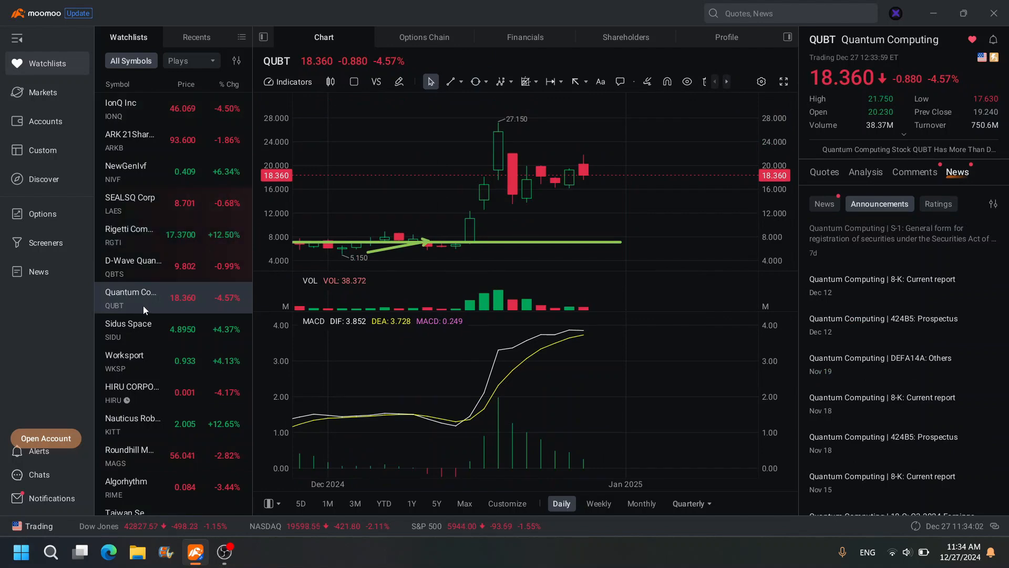
{"action": "left_click", "coordinate": [130, 234]}
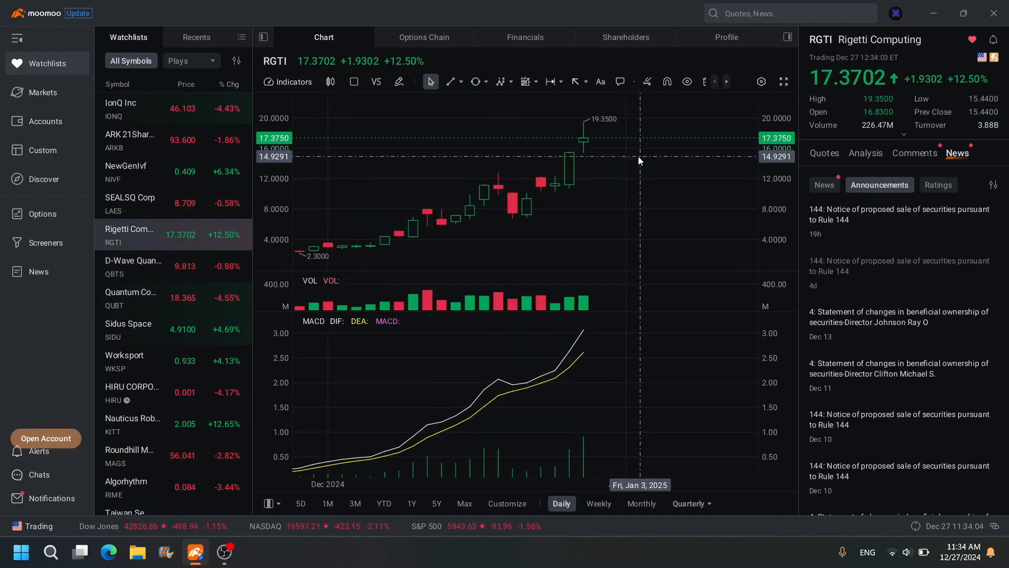
{"action": "mouse_move", "coordinate": [652, 164]}
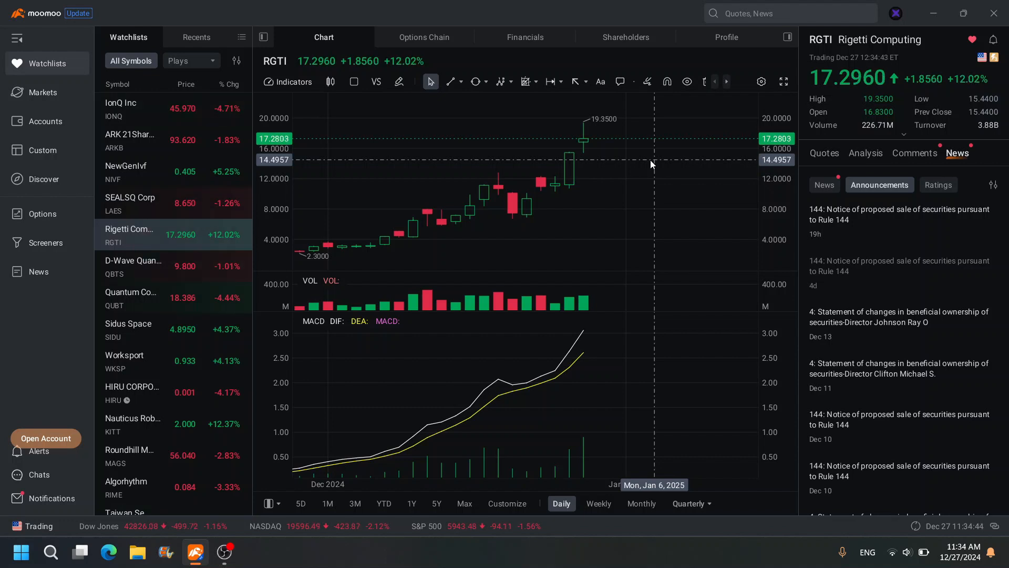
{"action": "mouse_move", "coordinate": [625, 136]}
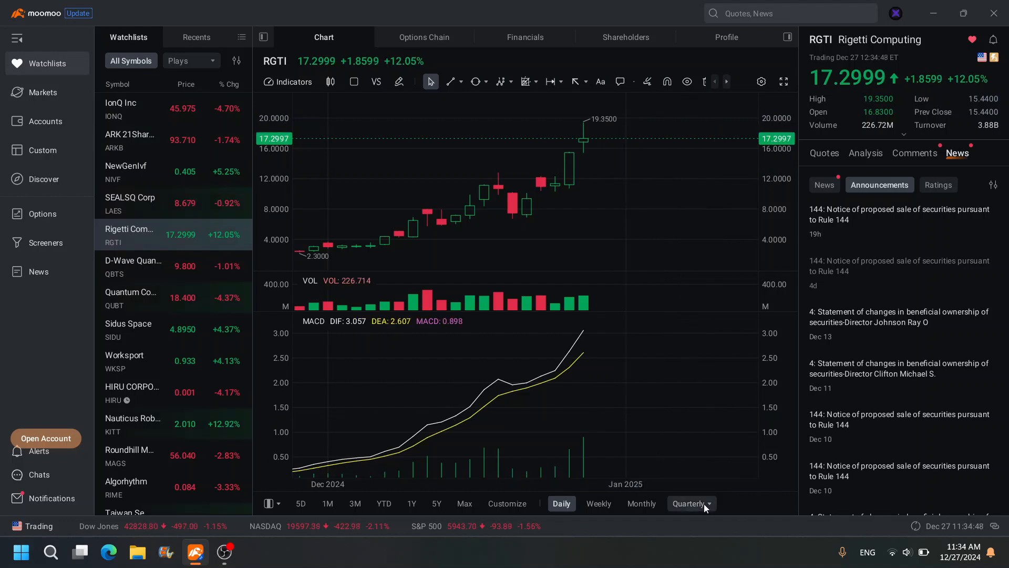
Switch the RGTI chart to 3-minute candles after a brief quarterly view
{"action": "left_click", "coordinate": [690, 504]}
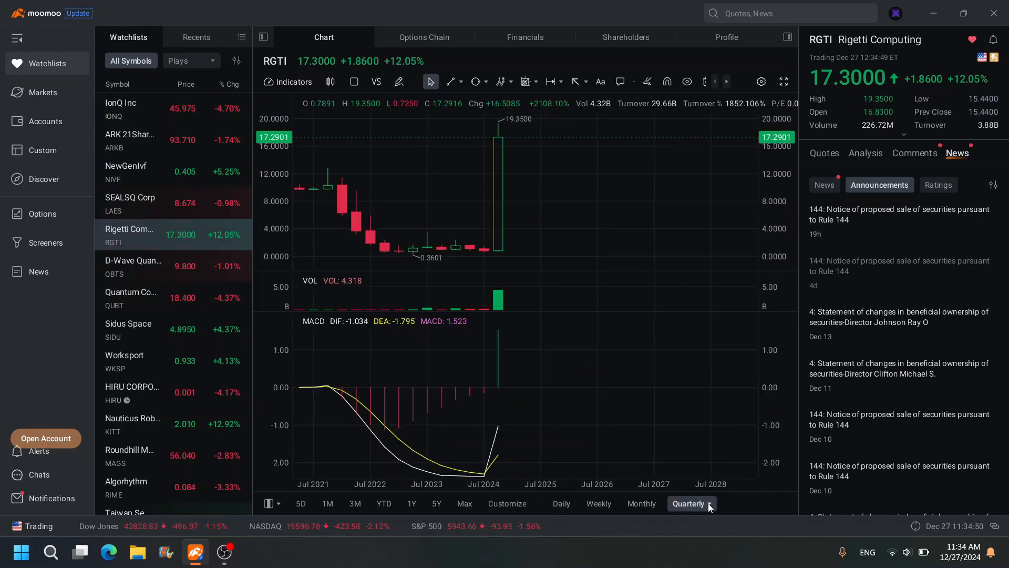
{"action": "left_click", "coordinate": [689, 504]}
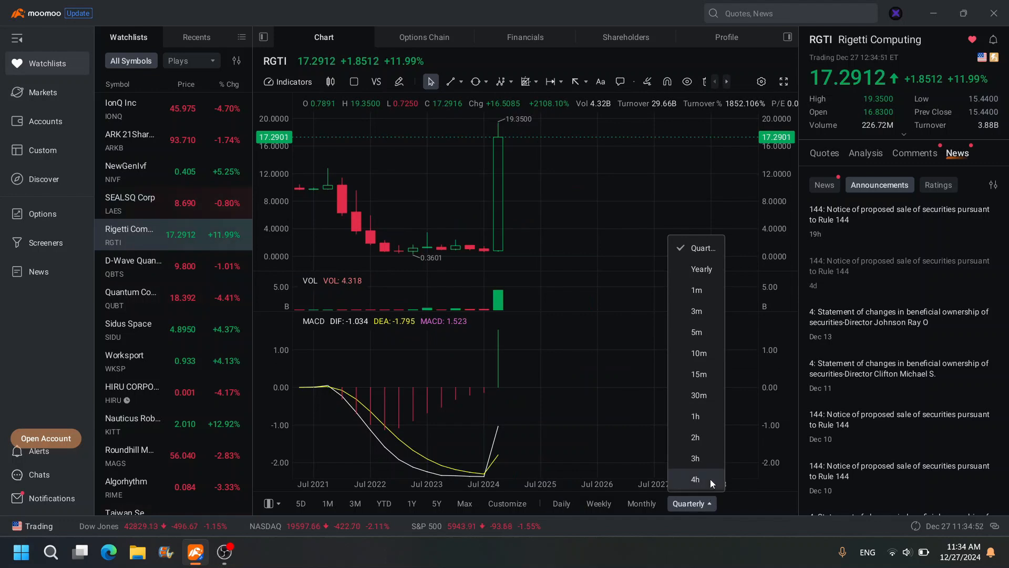
{"action": "left_click", "coordinate": [695, 311]}
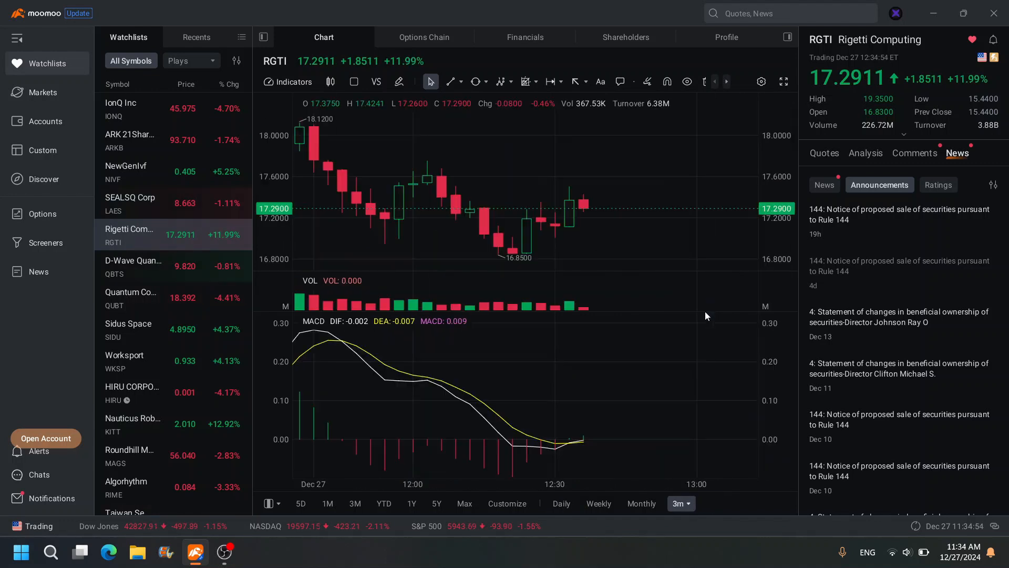
{"action": "mouse_move", "coordinate": [633, 264]}
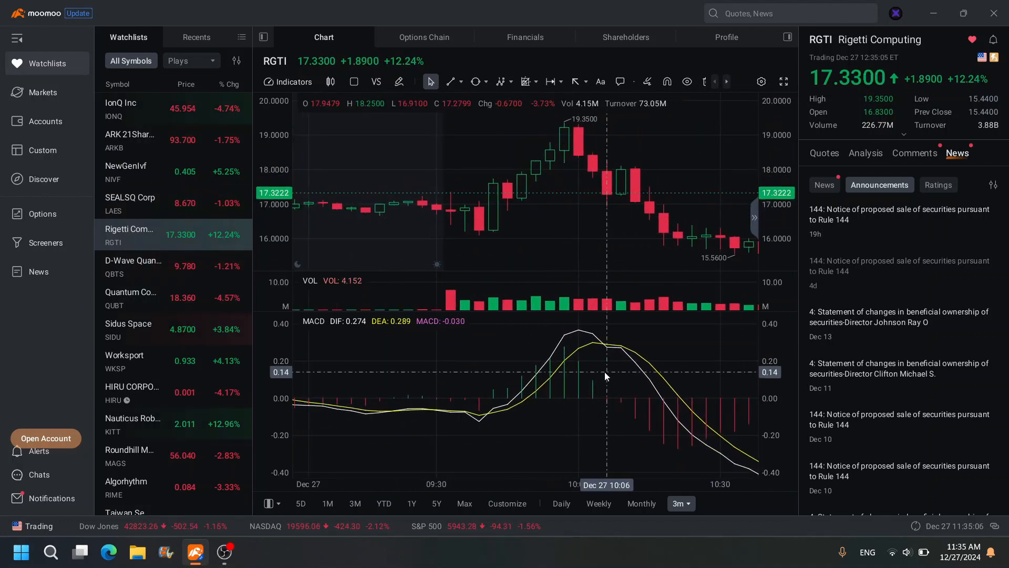
{"action": "mouse_move", "coordinate": [394, 332]}
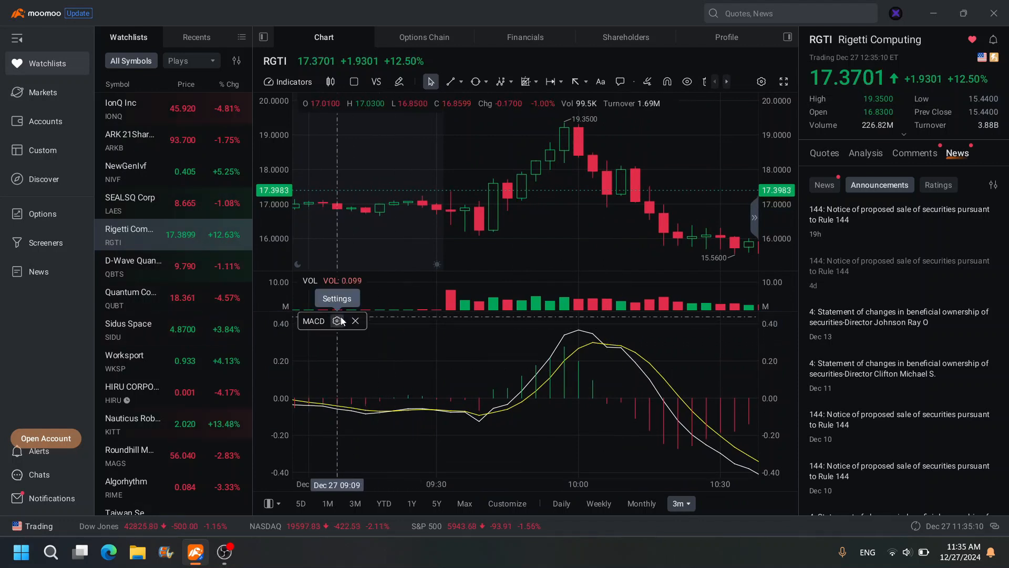
Apply MACD parameters short 12, long 26, M 4 on RGTI's 3-minute chart
{"action": "left_click", "coordinate": [337, 320]}
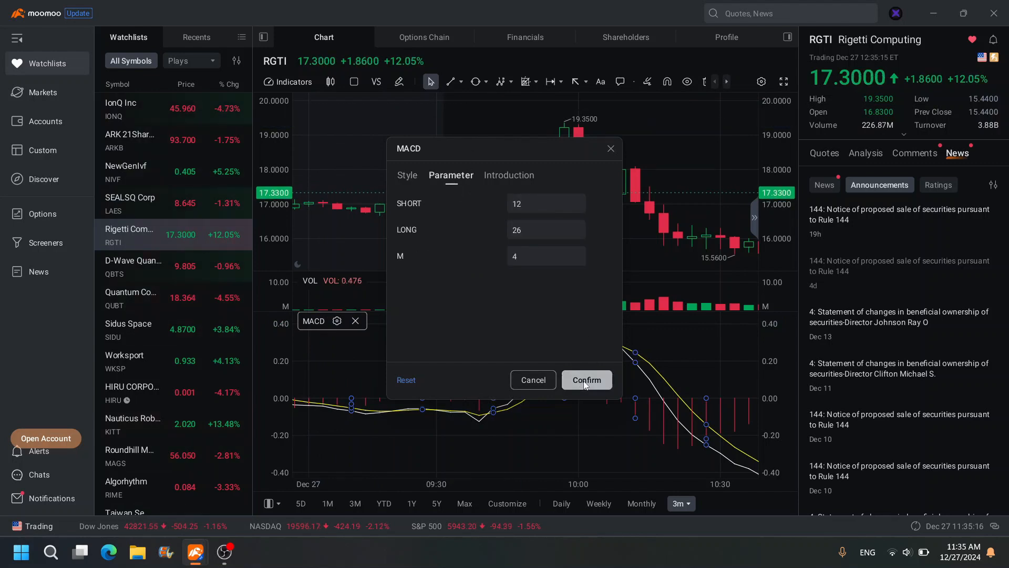
{"action": "left_click", "coordinate": [586, 379]}
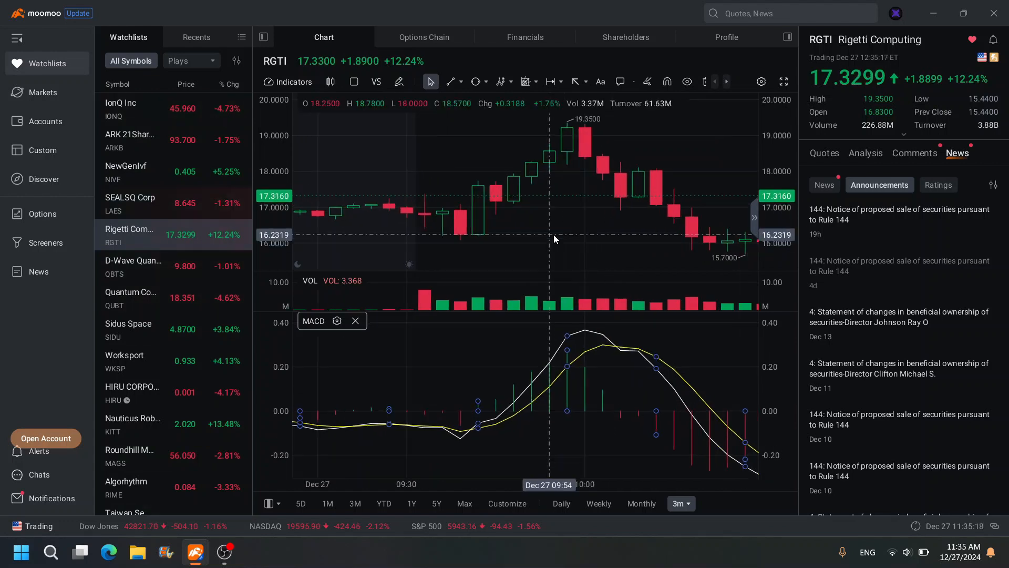
{"action": "mouse_move", "coordinate": [478, 427]}
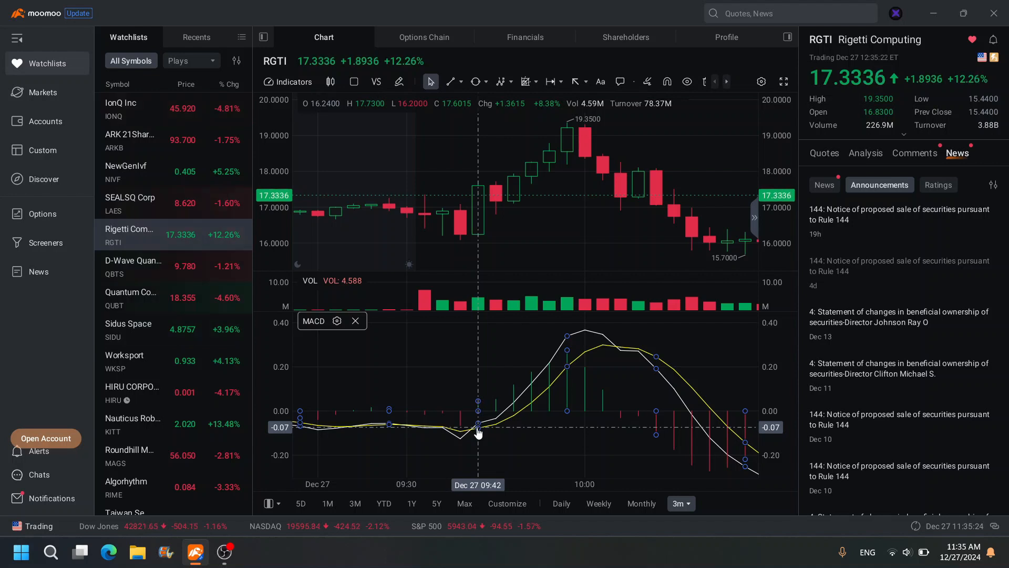
{"action": "mouse_move", "coordinate": [480, 251]}
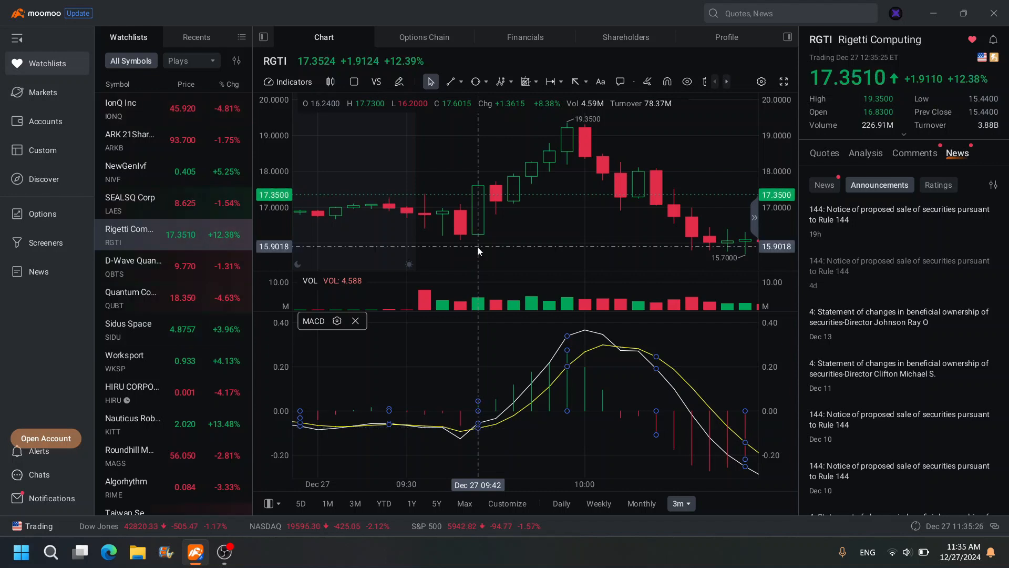
{"action": "mouse_move", "coordinate": [478, 428]}
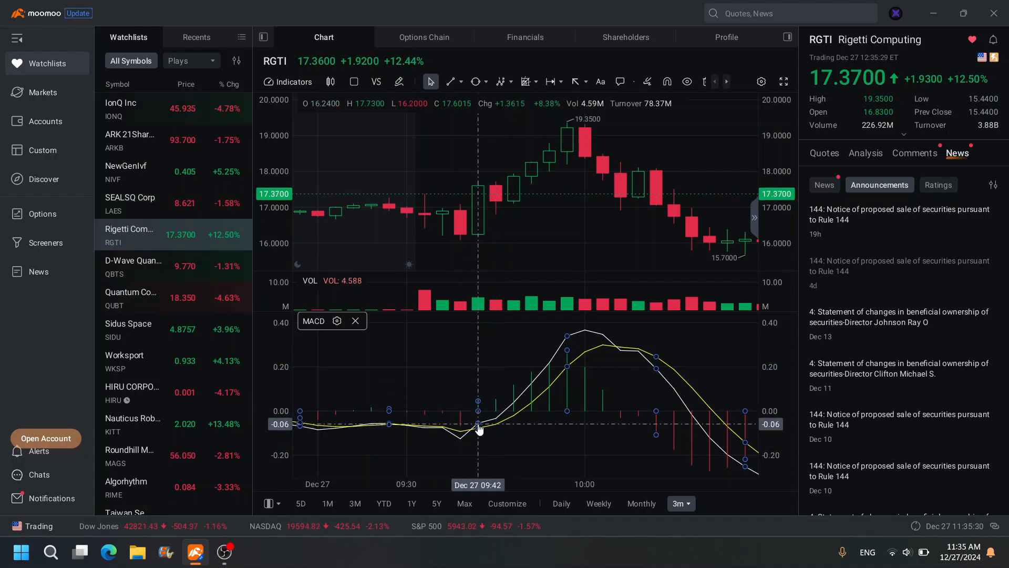
{"action": "mouse_move", "coordinate": [482, 362]}
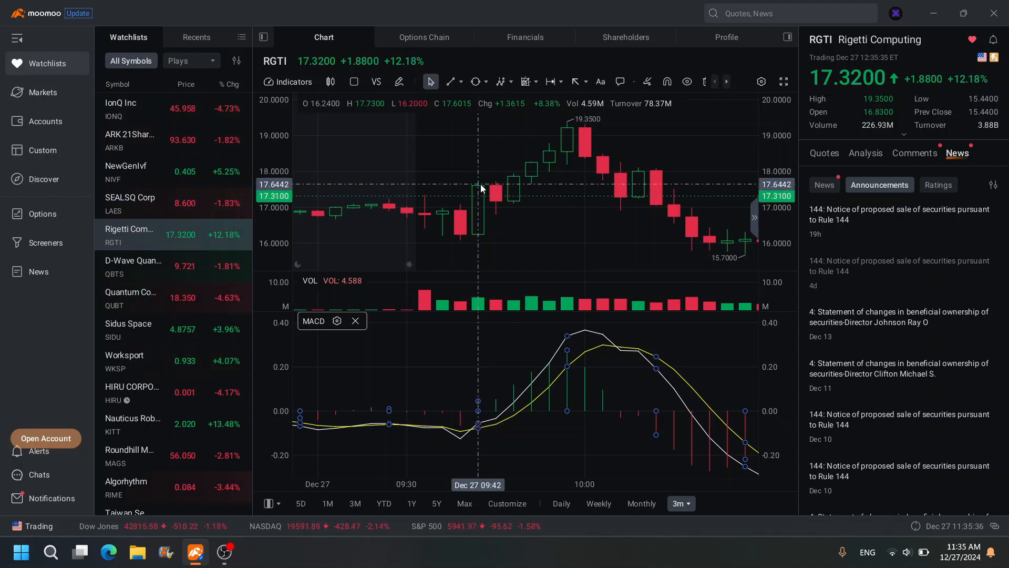
{"action": "mouse_move", "coordinate": [480, 428]}
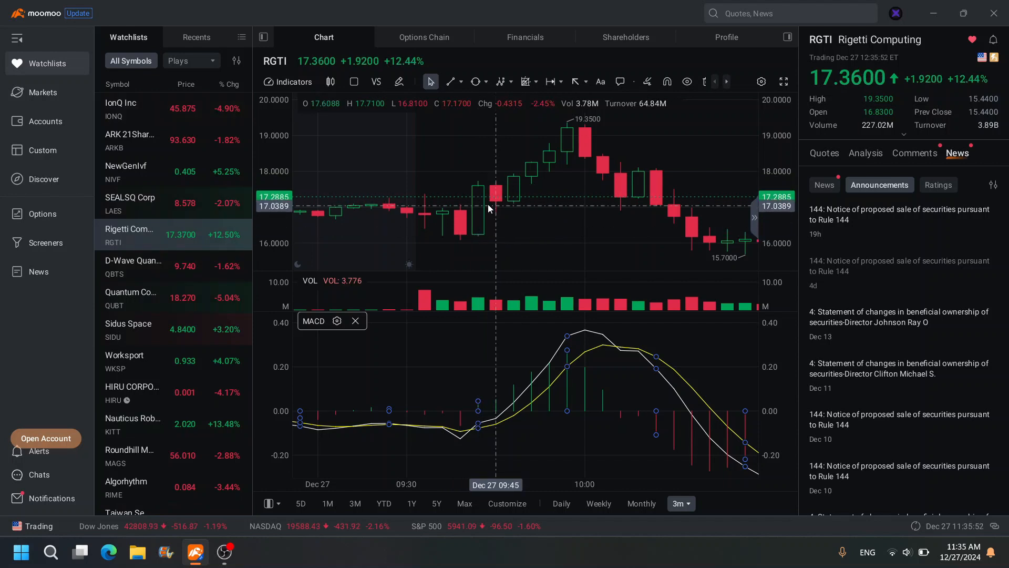
{"action": "mouse_move", "coordinate": [549, 156]}
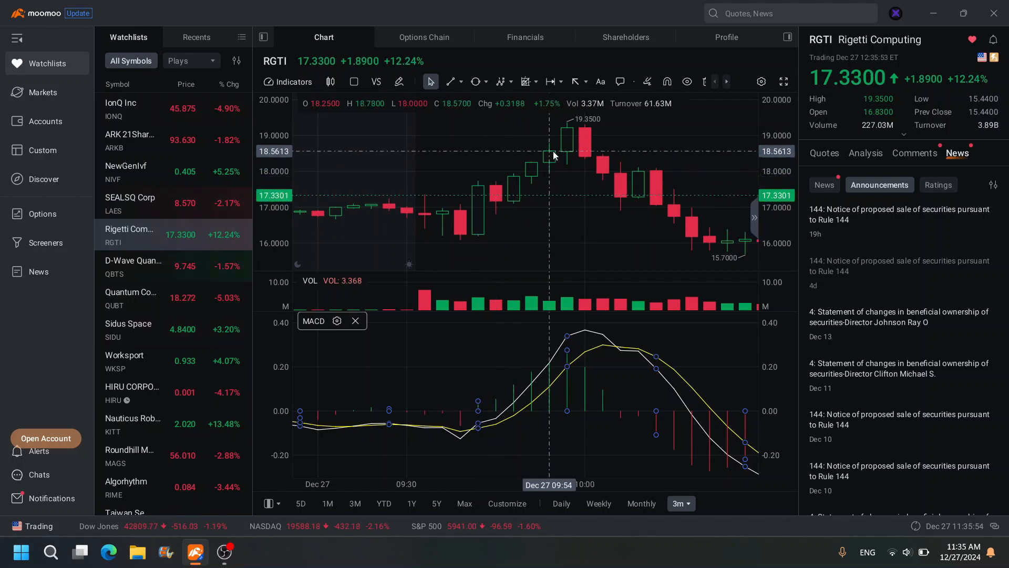
{"action": "mouse_move", "coordinate": [460, 239]}
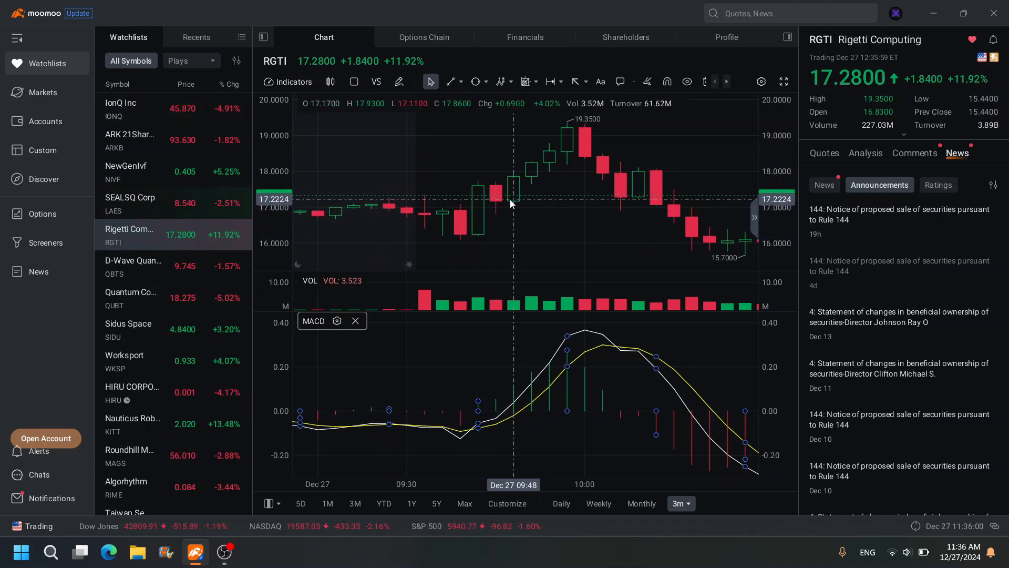
{"action": "mouse_move", "coordinate": [585, 145]}
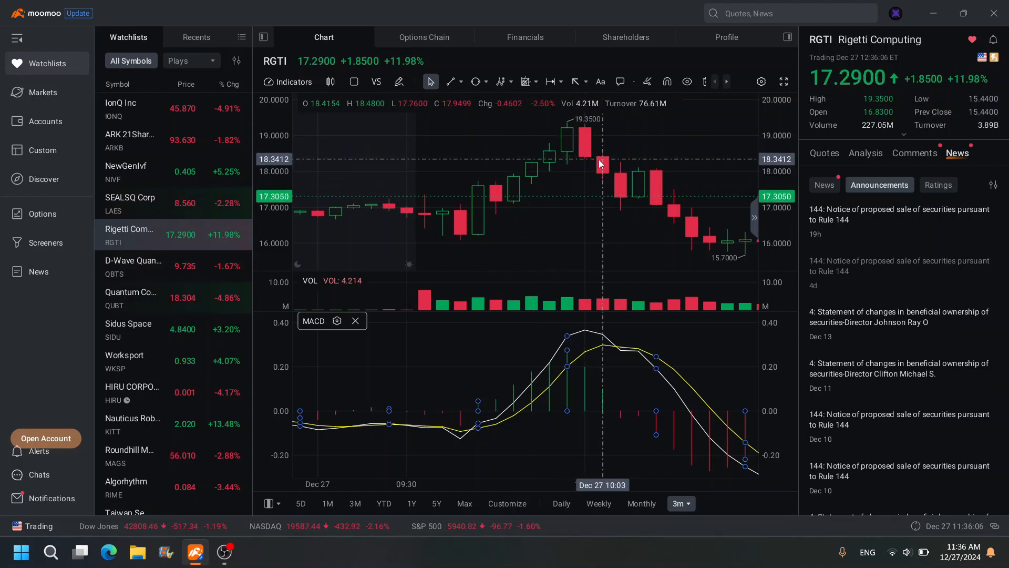
{"action": "mouse_move", "coordinate": [586, 160]}
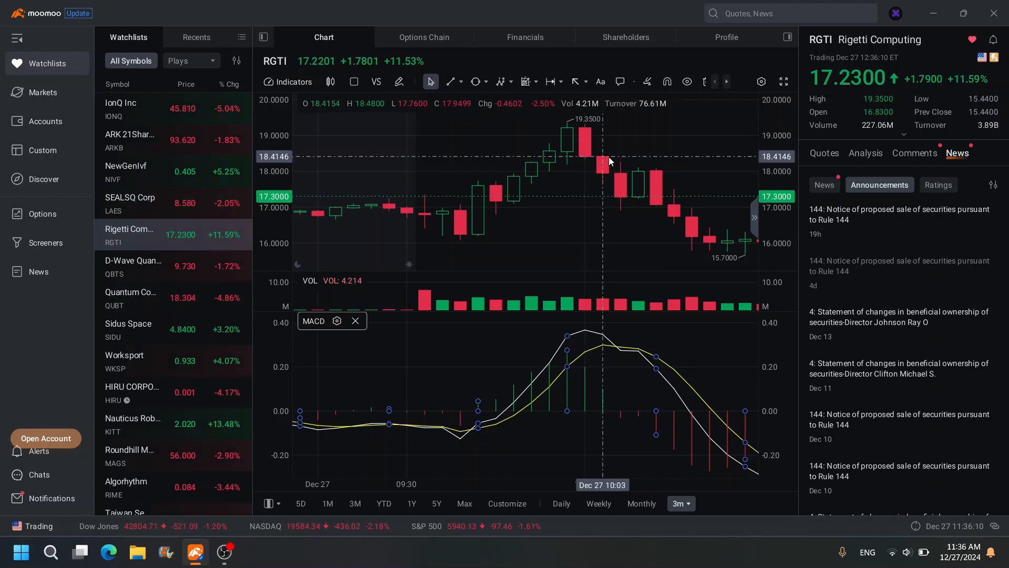
{"action": "mouse_move", "coordinate": [478, 234]}
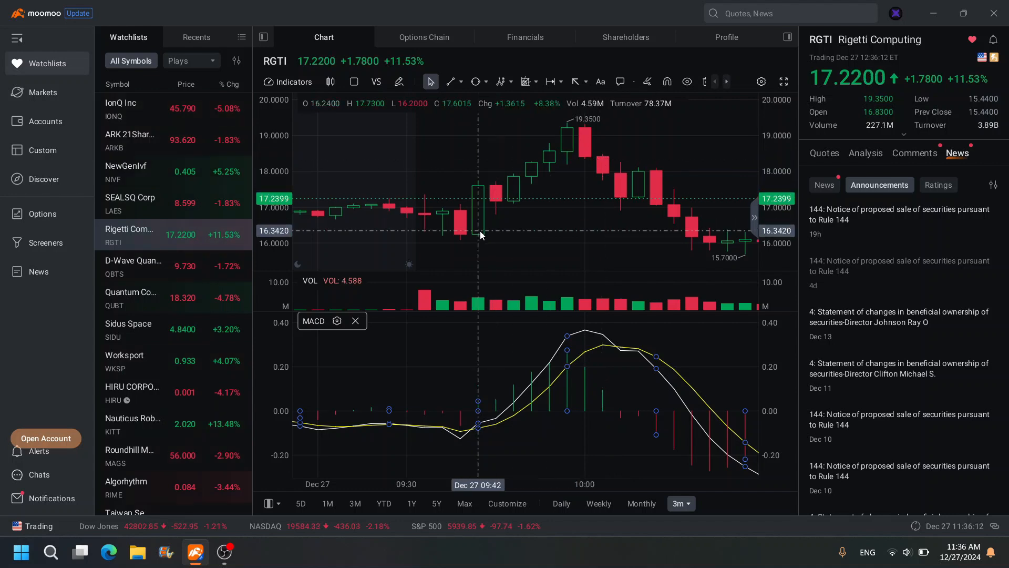
{"action": "mouse_move", "coordinate": [503, 220]}
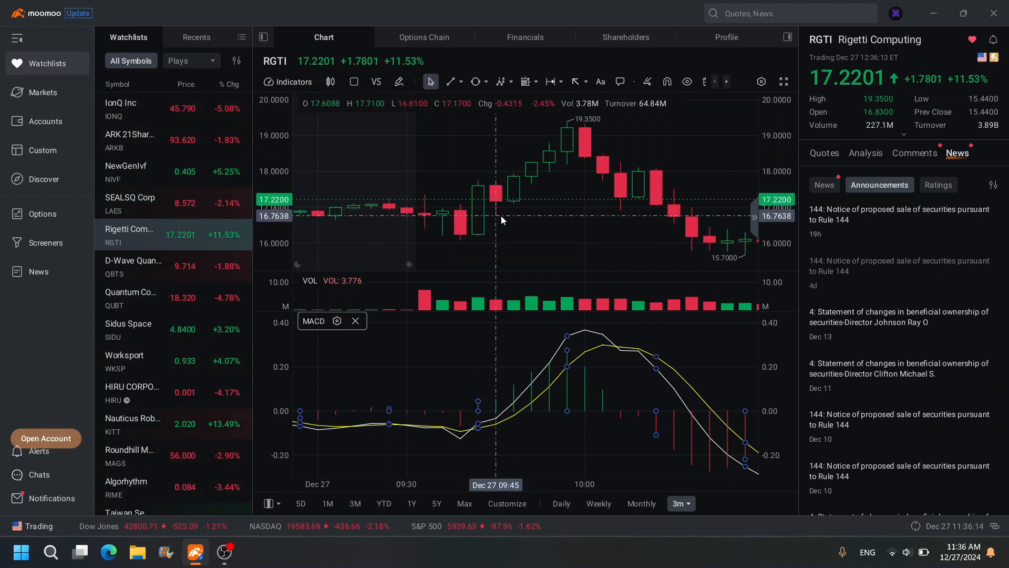
{"action": "mouse_move", "coordinate": [531, 174]}
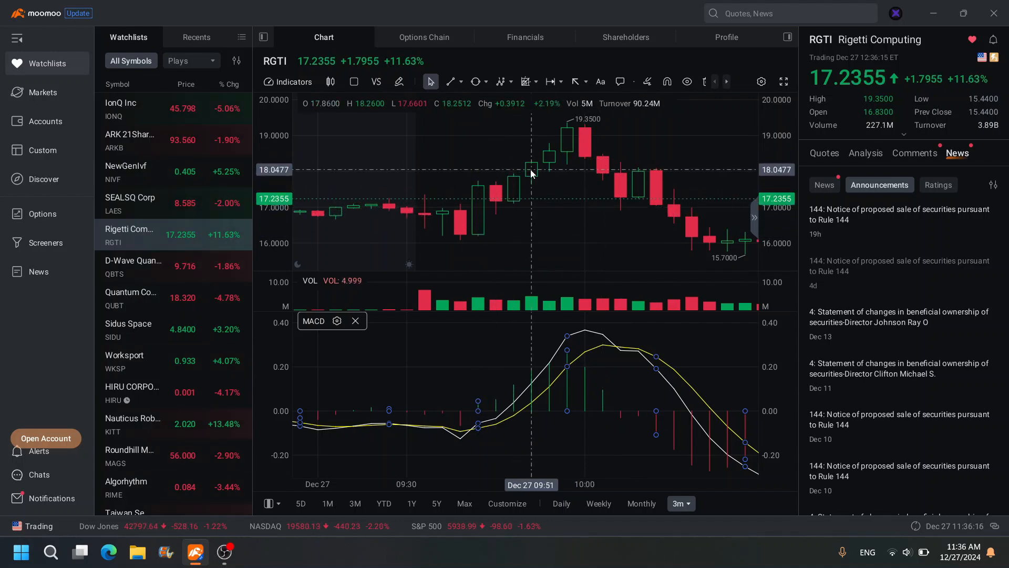
{"action": "mouse_move", "coordinate": [477, 188]}
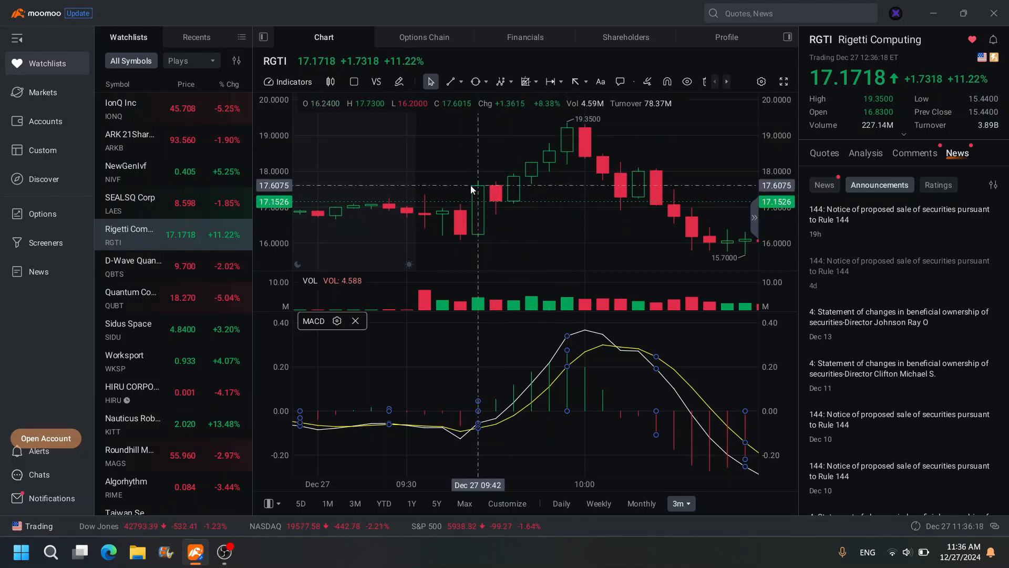
{"action": "mouse_move", "coordinate": [513, 190]}
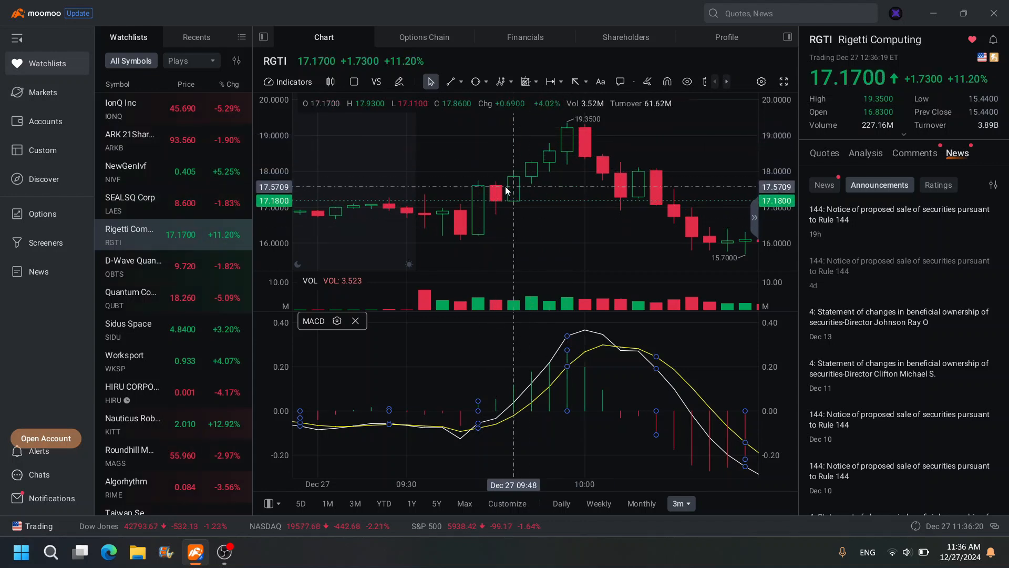
{"action": "mouse_move", "coordinate": [604, 212]}
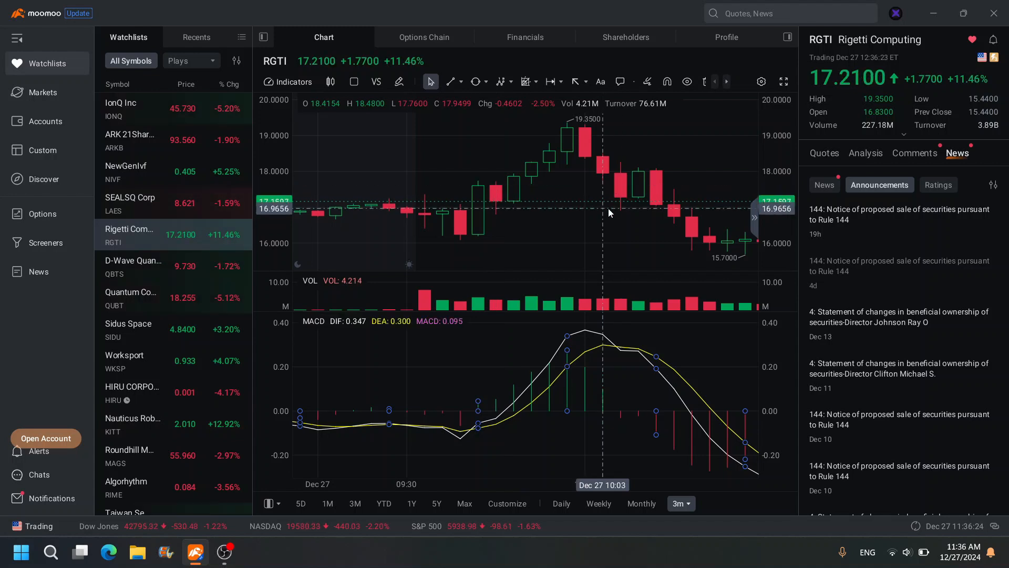
{"action": "mouse_move", "coordinate": [566, 217]}
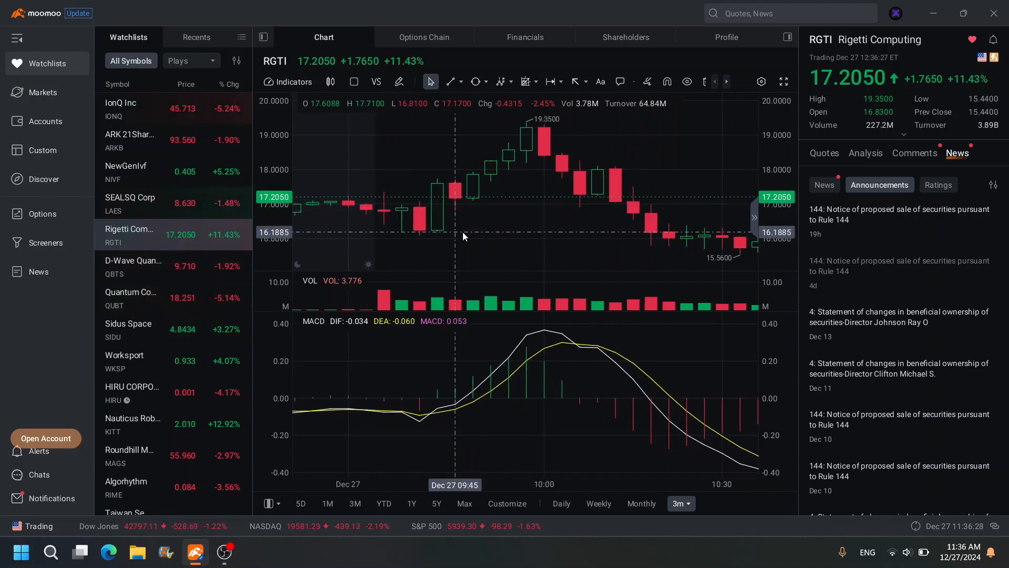
{"action": "mouse_move", "coordinate": [526, 170]}
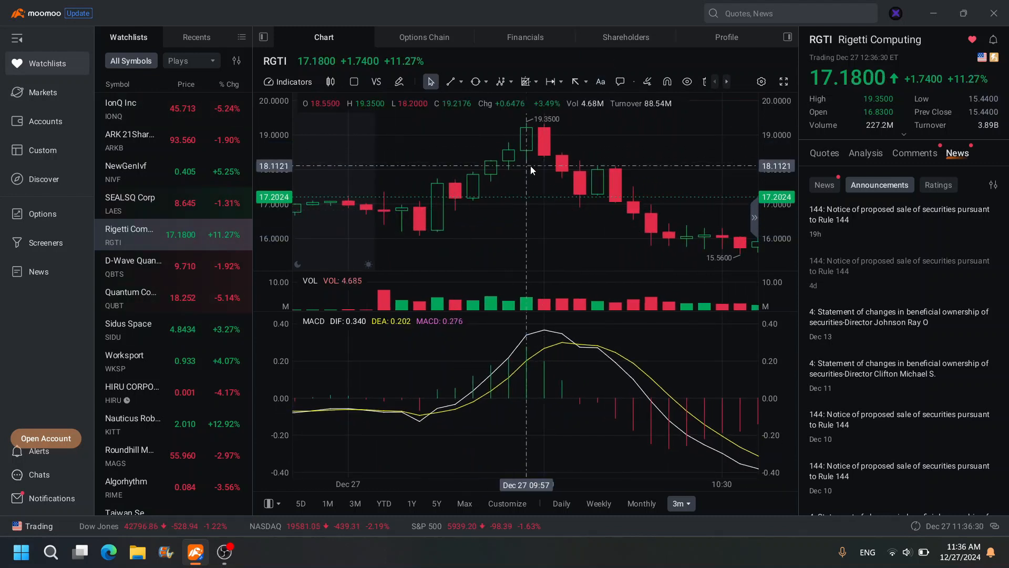
{"action": "mouse_move", "coordinate": [527, 184]}
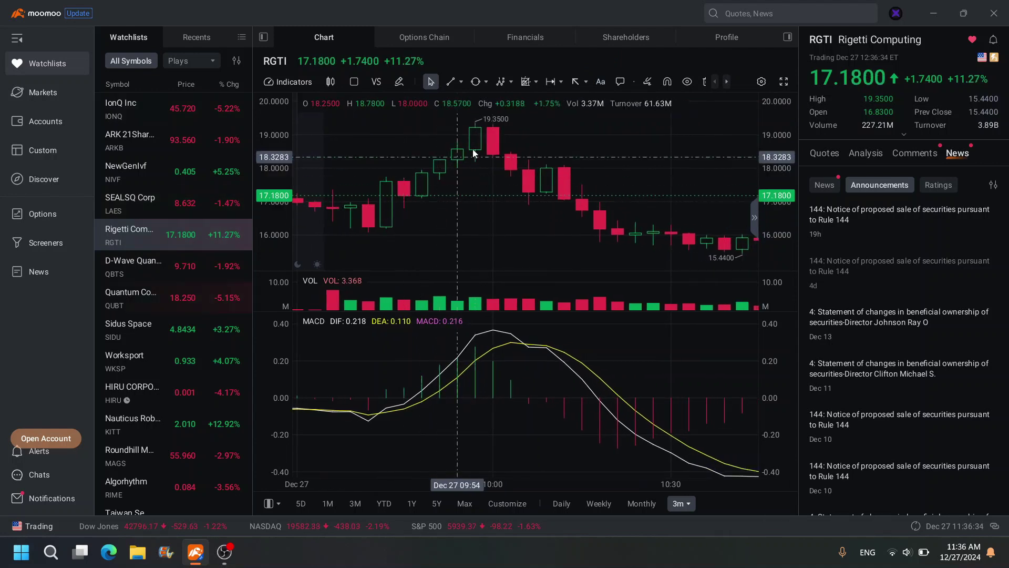
{"action": "mouse_move", "coordinate": [530, 205]}
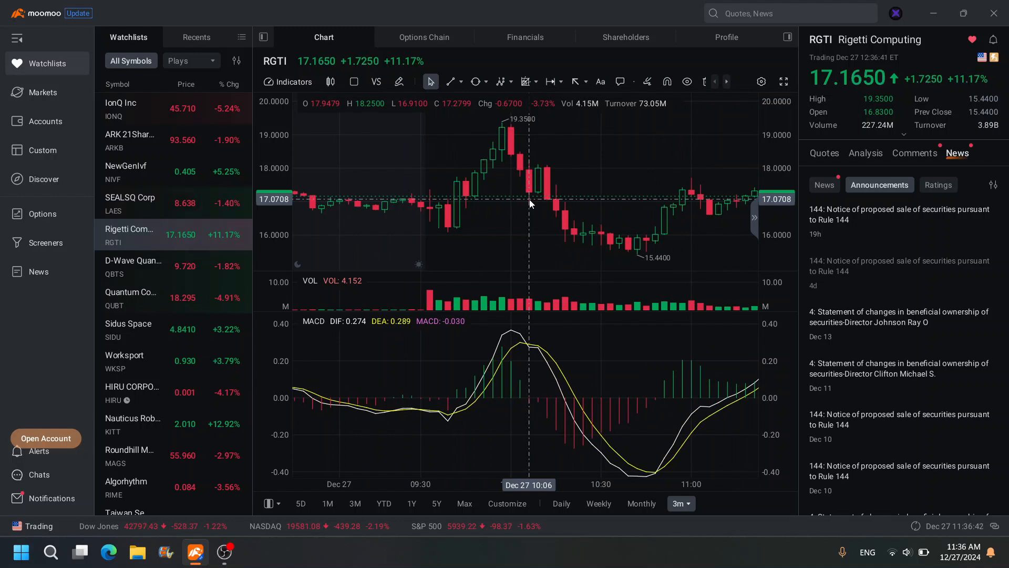
{"action": "mouse_move", "coordinate": [520, 211]}
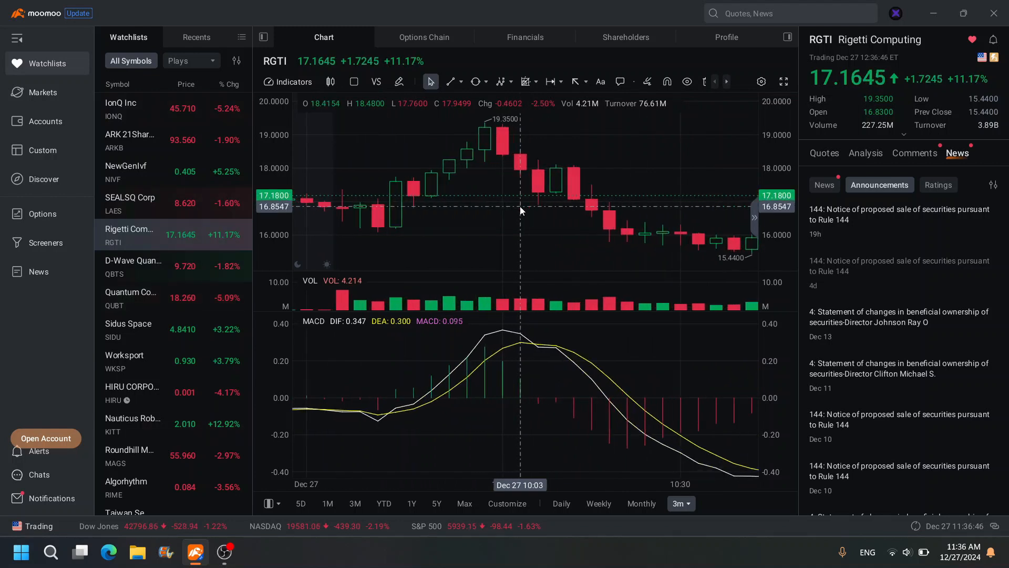
{"action": "mouse_move", "coordinate": [467, 231]}
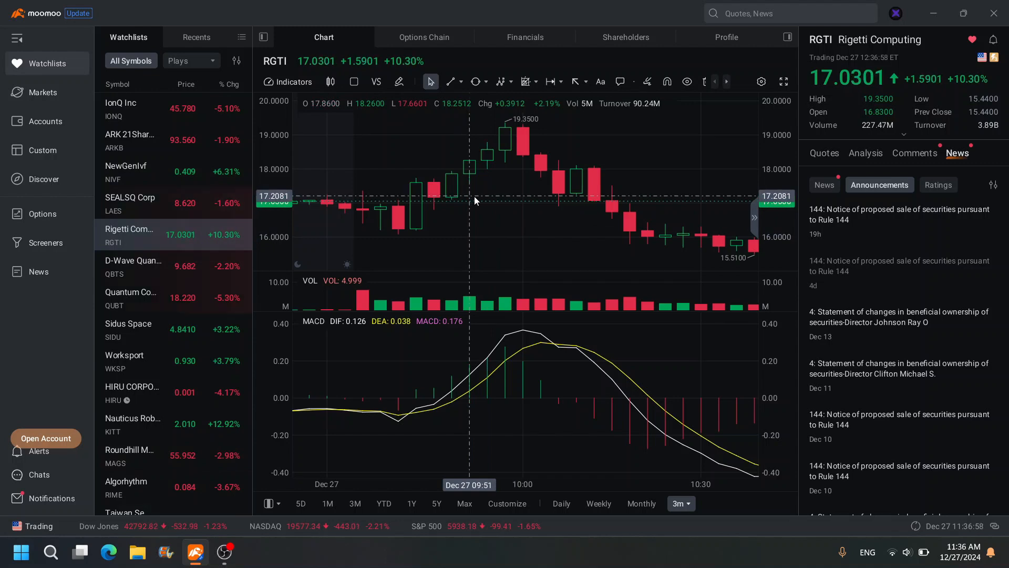
{"action": "mouse_move", "coordinate": [433, 187]}
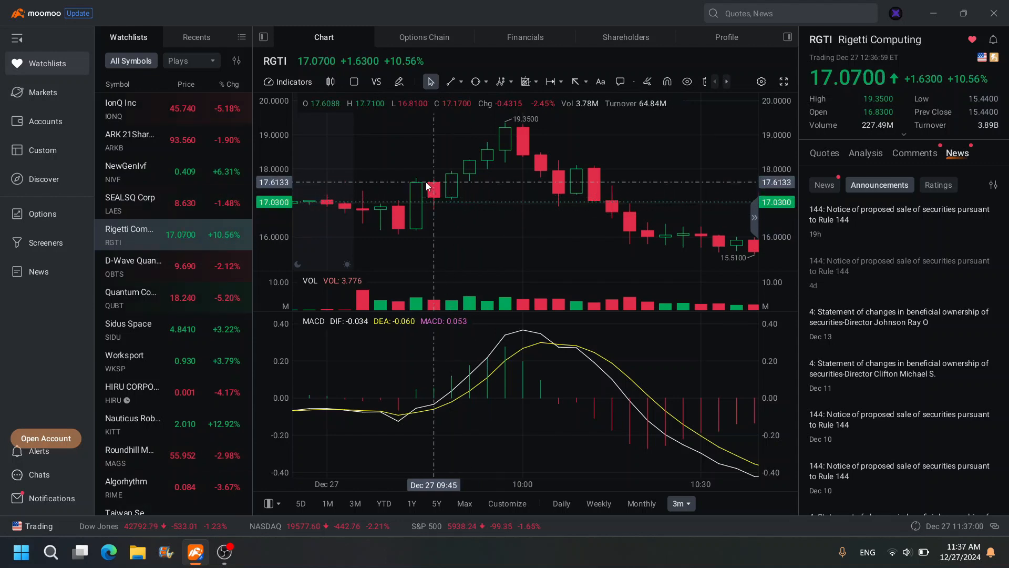
{"action": "mouse_move", "coordinate": [451, 210]}
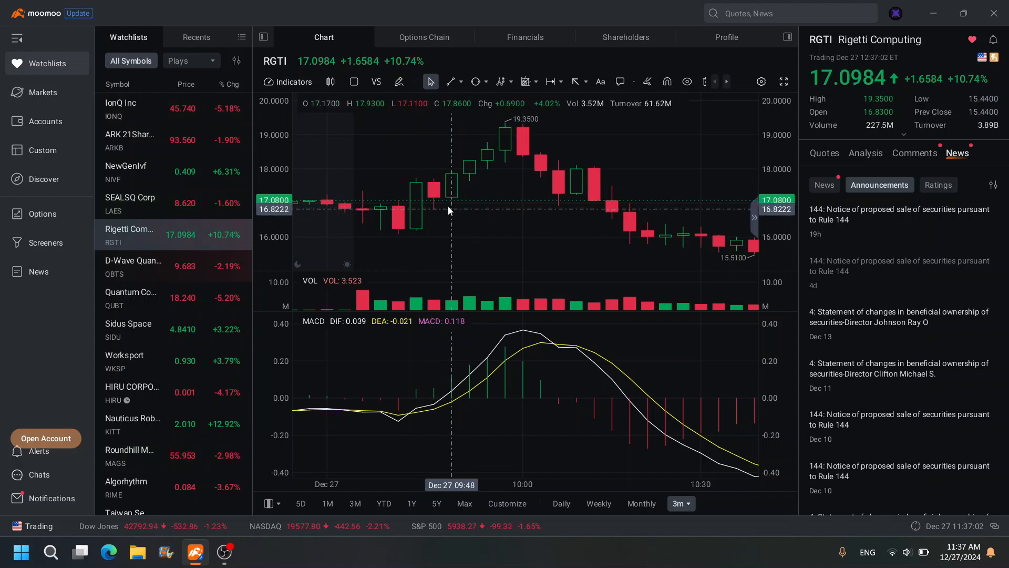
{"action": "mouse_move", "coordinate": [434, 243]}
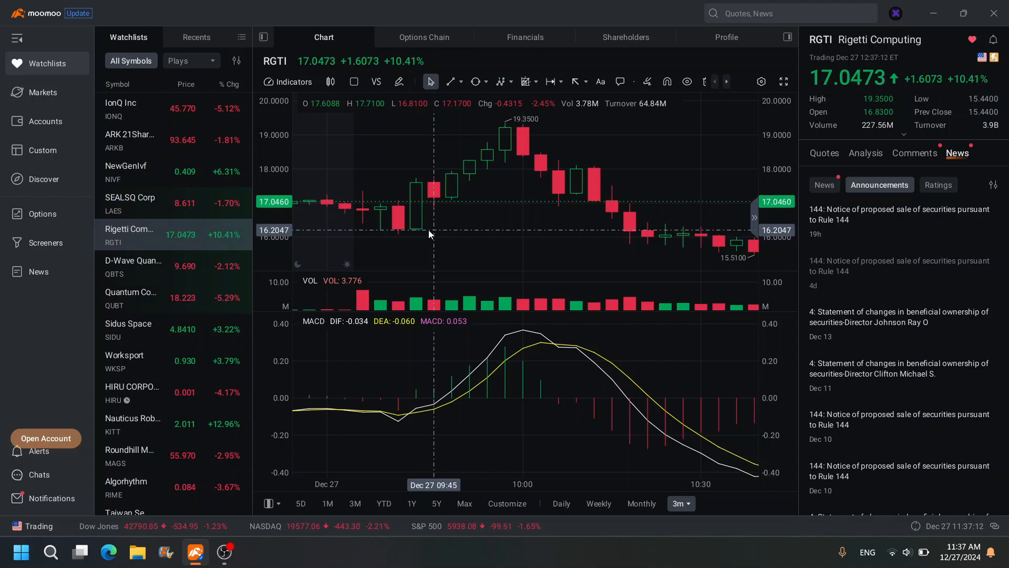
{"action": "mouse_move", "coordinate": [505, 142]}
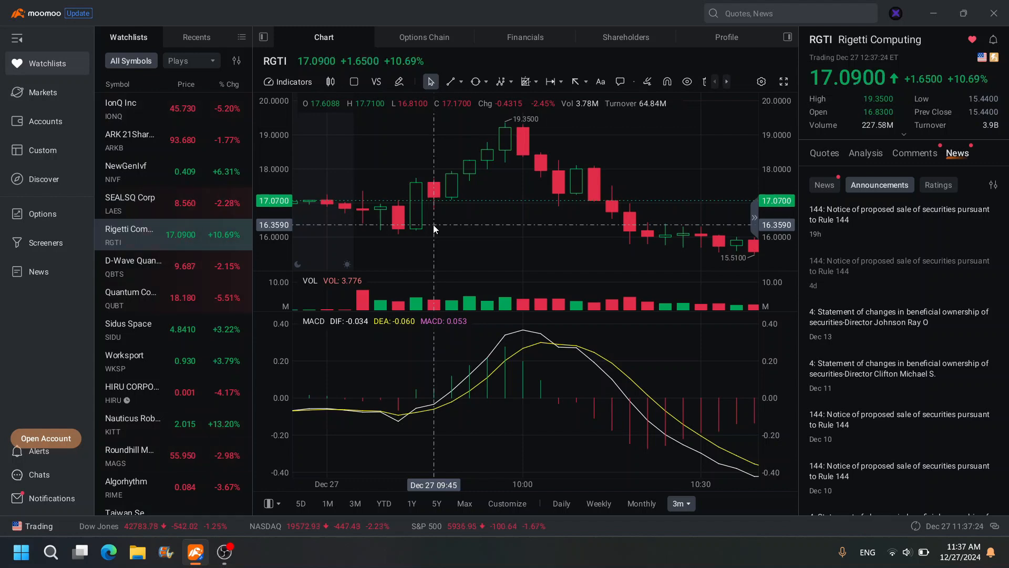
{"action": "mouse_move", "coordinate": [469, 233]}
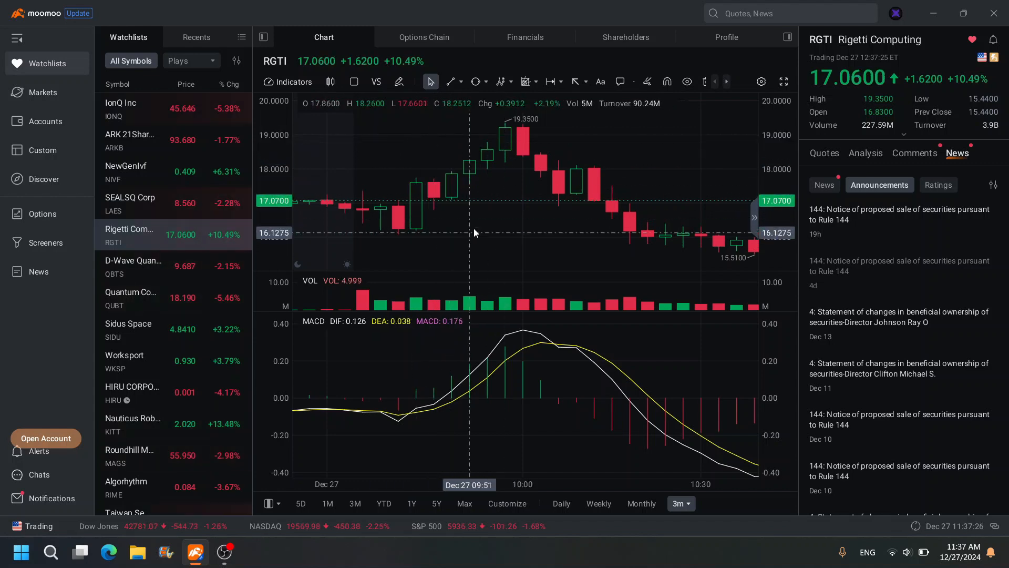
{"action": "mouse_move", "coordinate": [486, 202]}
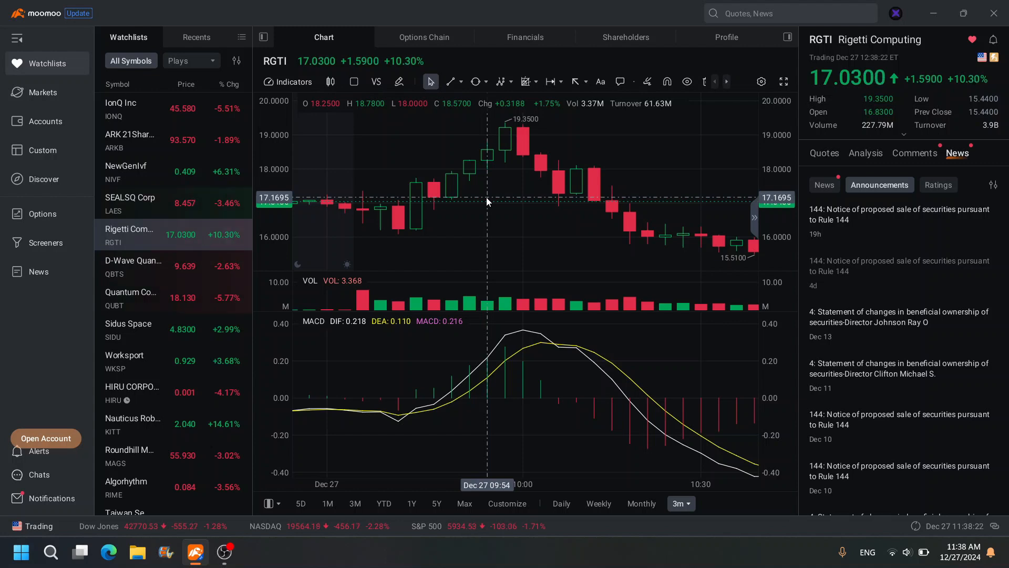
{"action": "mouse_move", "coordinate": [432, 192]}
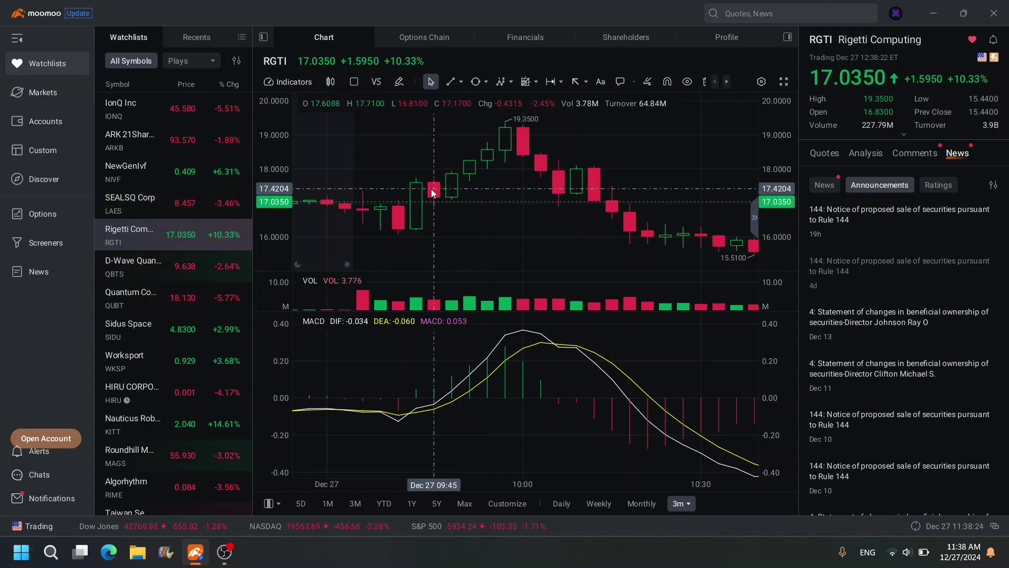
{"action": "mouse_move", "coordinate": [506, 143]}
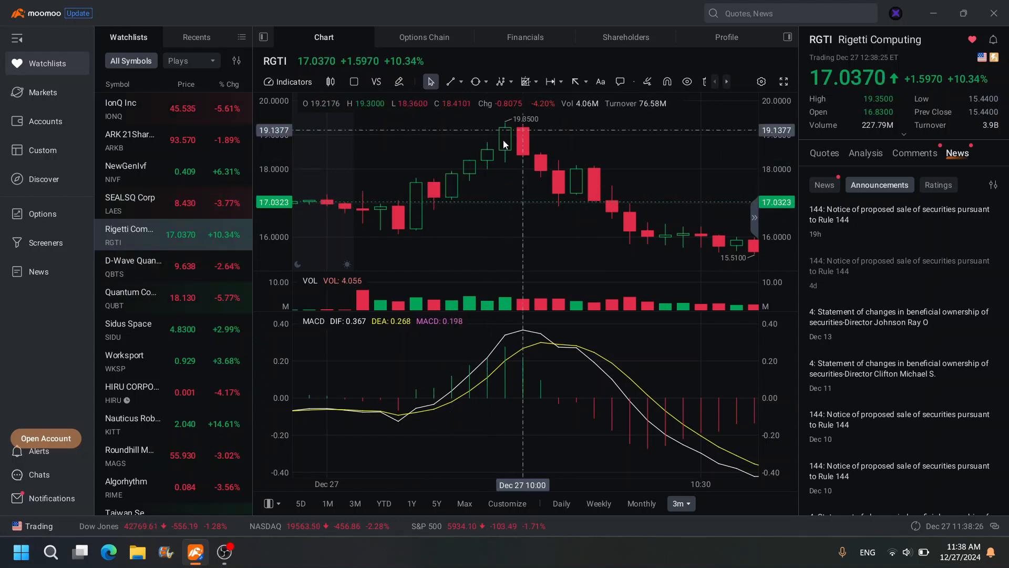
{"action": "mouse_move", "coordinate": [470, 238]}
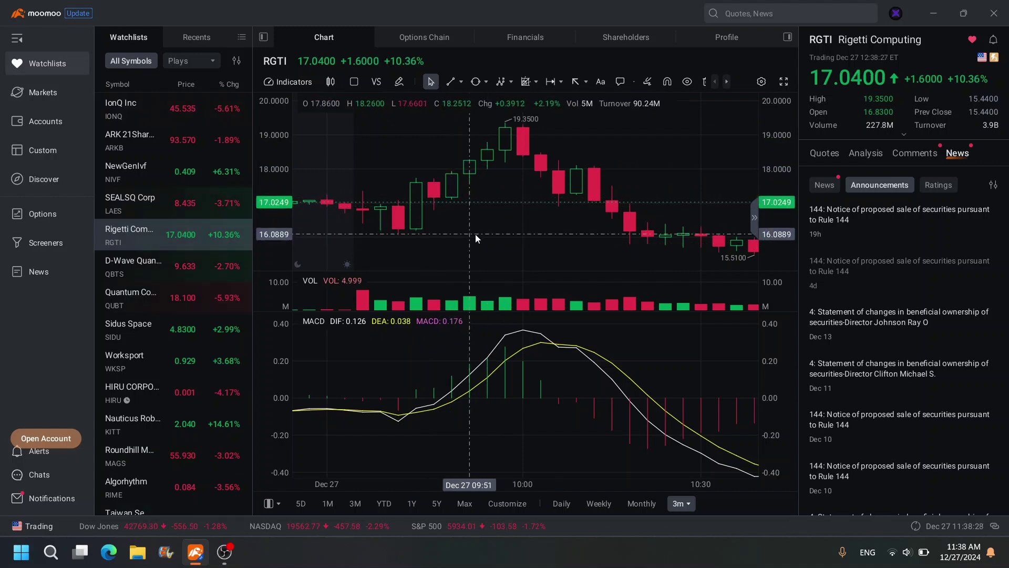
{"action": "mouse_move", "coordinate": [219, 248]}
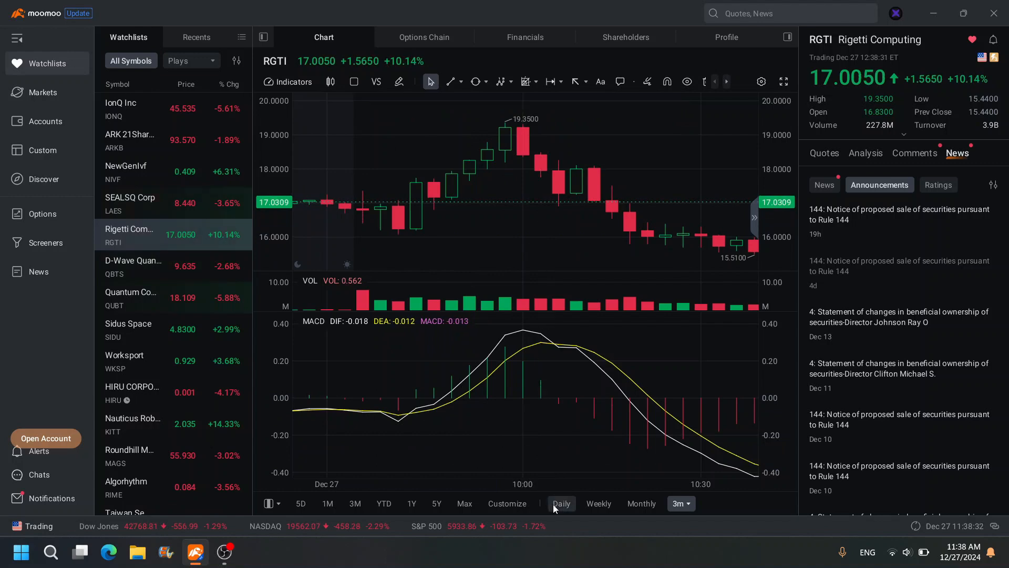
Switch the RGTI chart to daily candles showing the late-December rally
{"action": "left_click", "coordinate": [560, 503]}
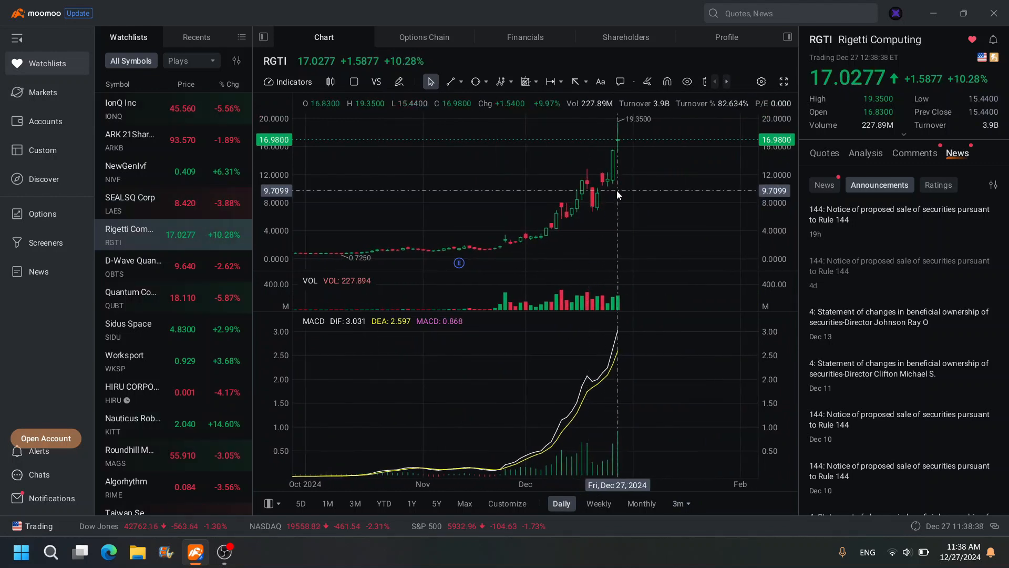
{"action": "mouse_move", "coordinate": [634, 170]}
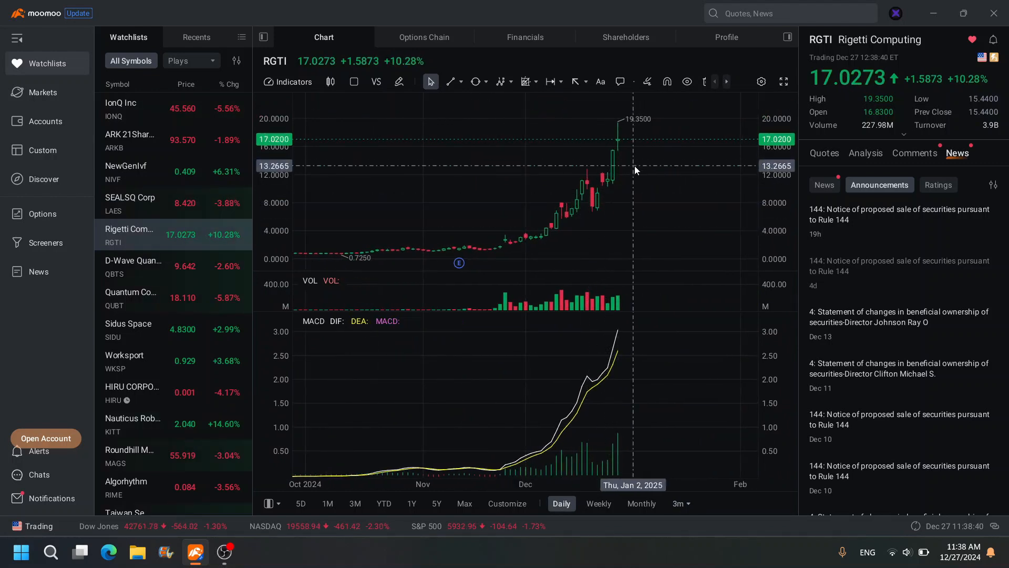
{"action": "mouse_move", "coordinate": [368, 254]}
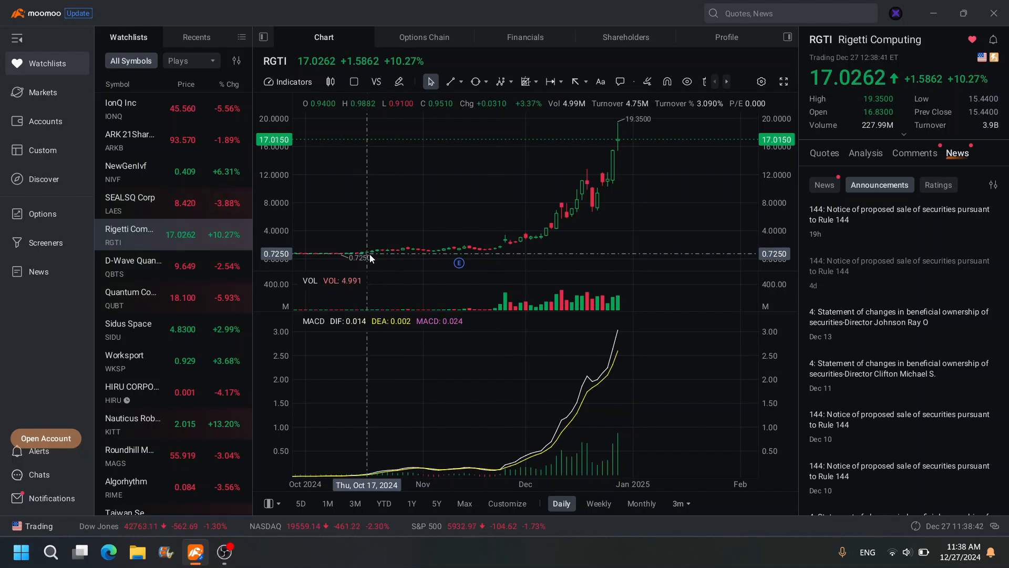
{"action": "mouse_move", "coordinate": [361, 257]}
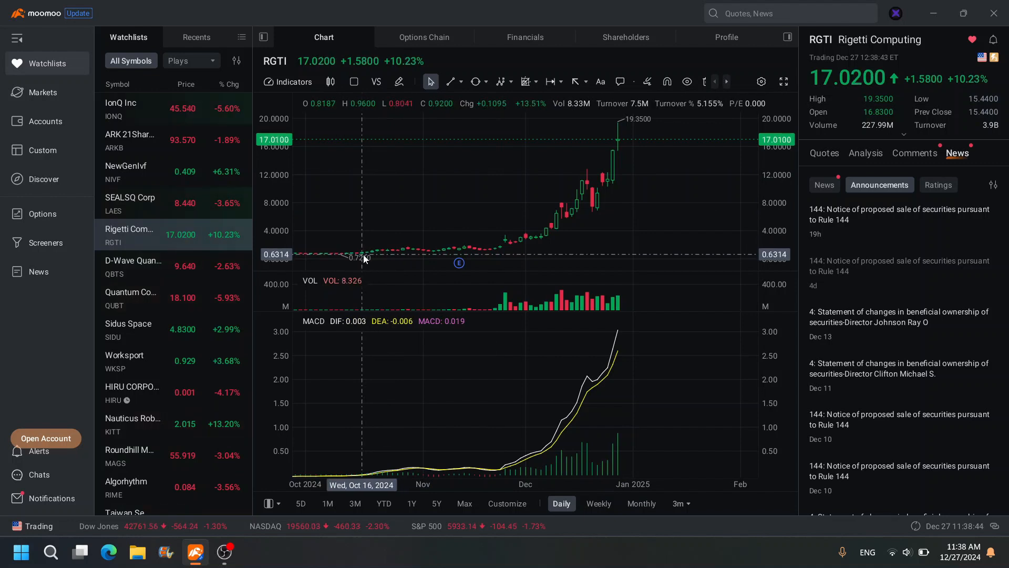
{"action": "mouse_move", "coordinate": [624, 142]}
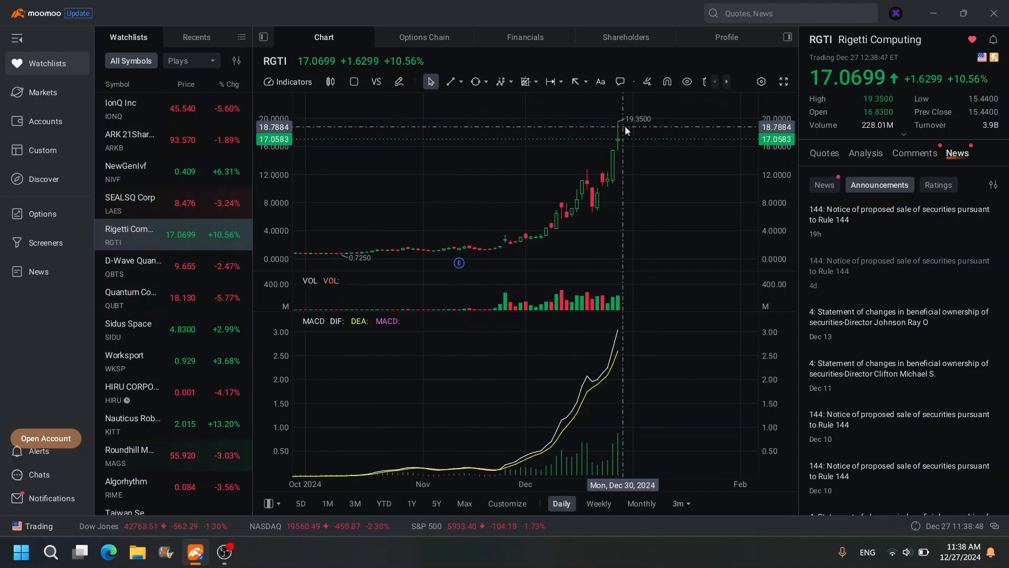
{"action": "mouse_move", "coordinate": [643, 125]}
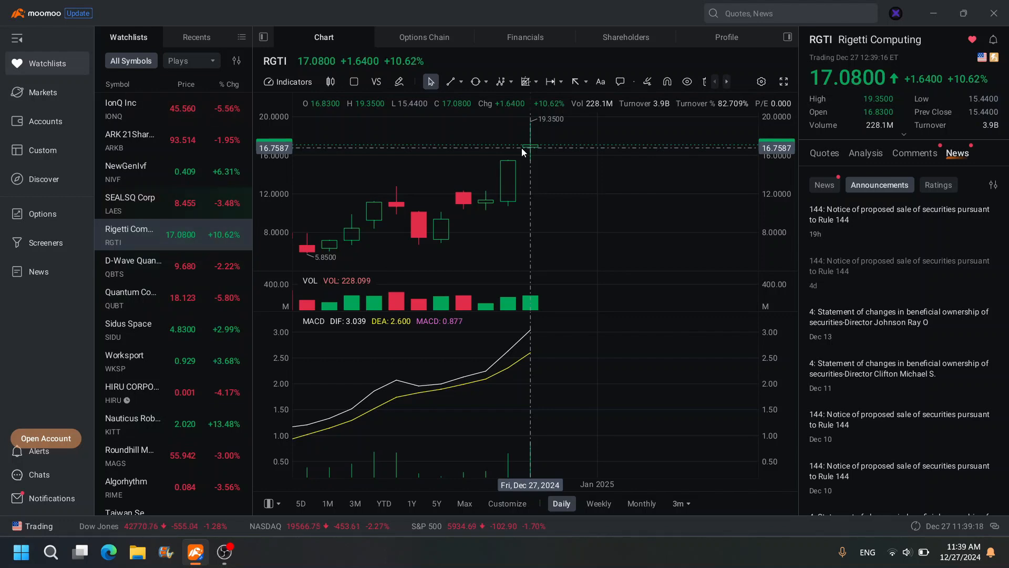
Read the AI summary of RGTI's latest Rule 144 proposed-sale notice
{"action": "left_click", "coordinate": [898, 214]}
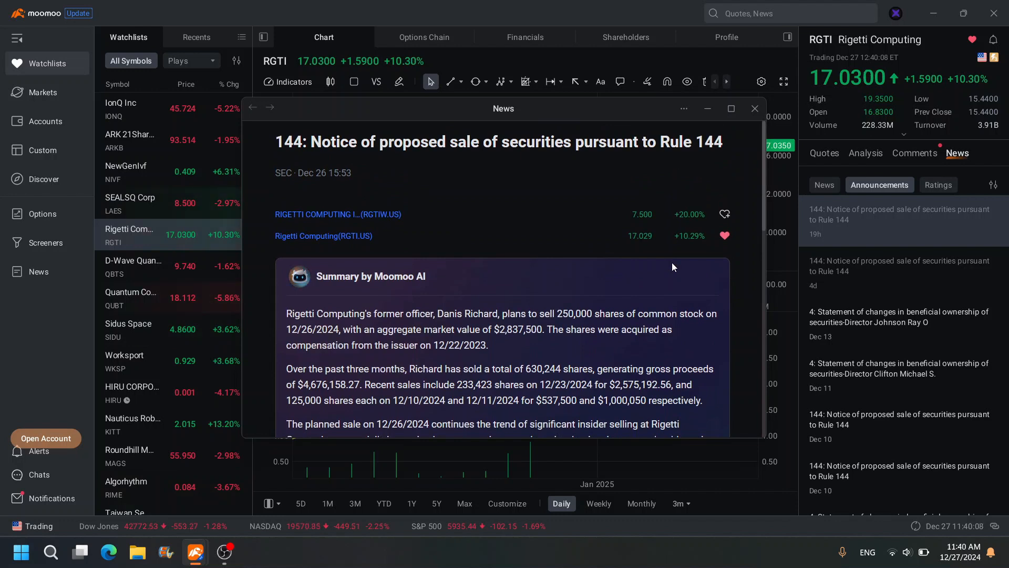
{"action": "scroll", "scroll_direction": "down", "scroll_amount": 3}
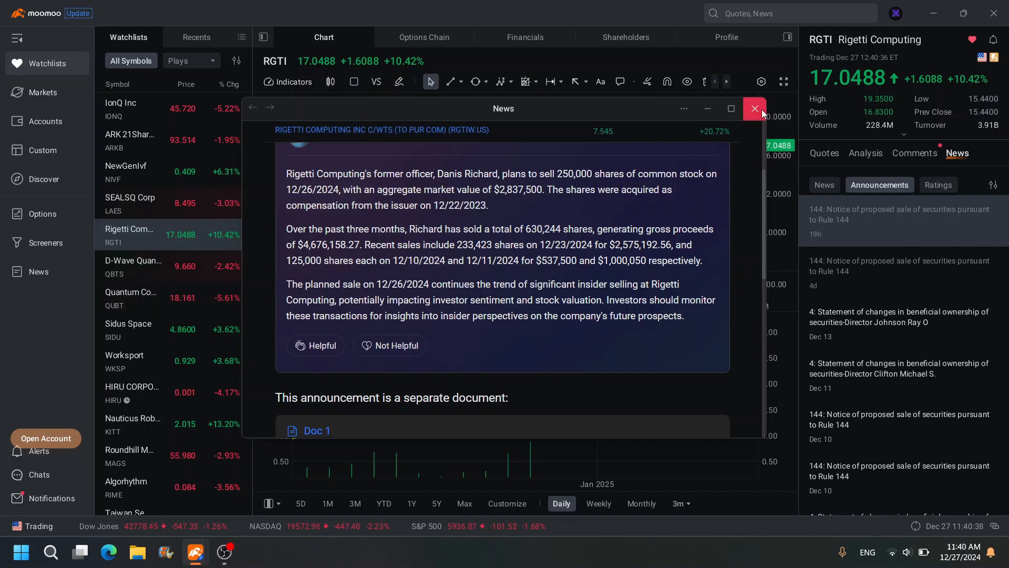
Close the Rule 144 announcement and return to RGTI's daily chart
{"action": "left_click", "coordinate": [755, 108]}
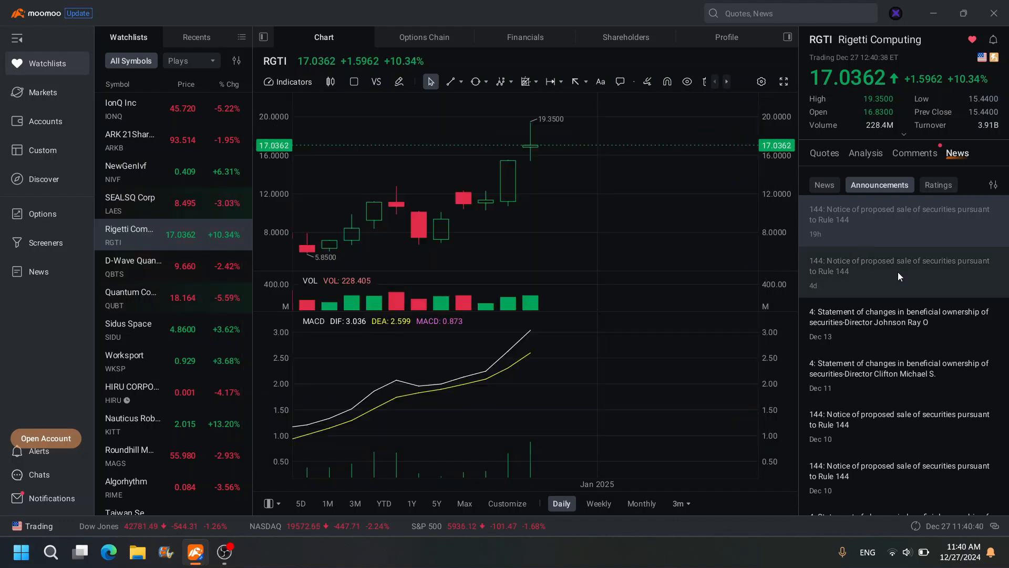
{"action": "mouse_move", "coordinate": [518, 208]}
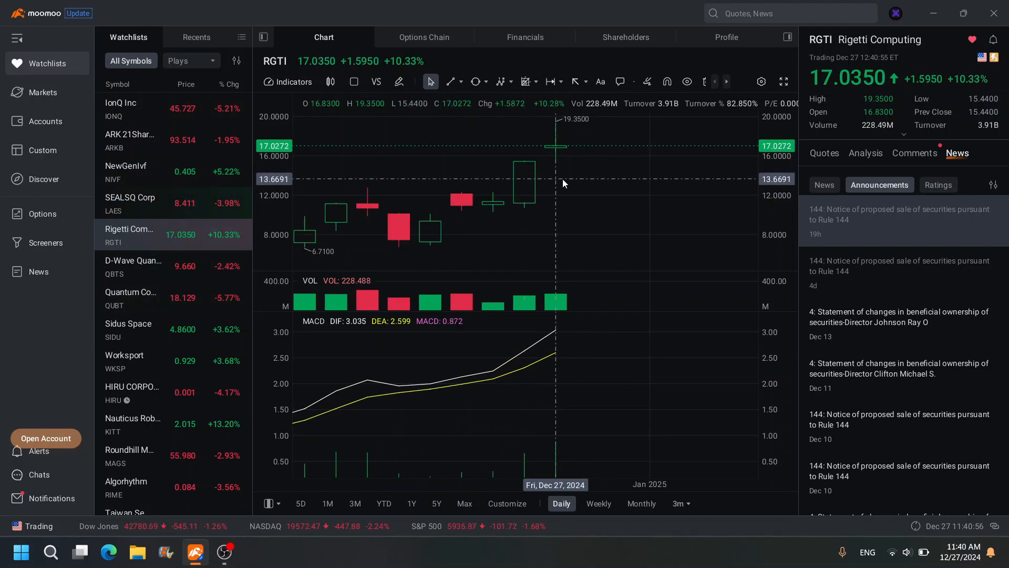
{"action": "mouse_move", "coordinate": [617, 158]}
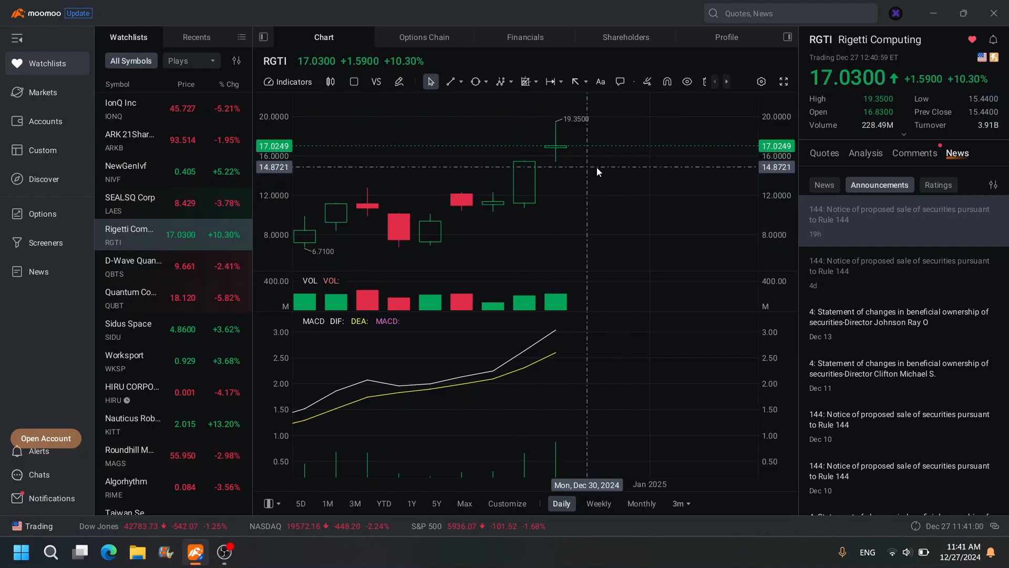
Select NVIDIA from the watchlist and switch its chart to weekly candles
{"action": "scroll", "scroll_direction": "down", "scroll_amount": 3}
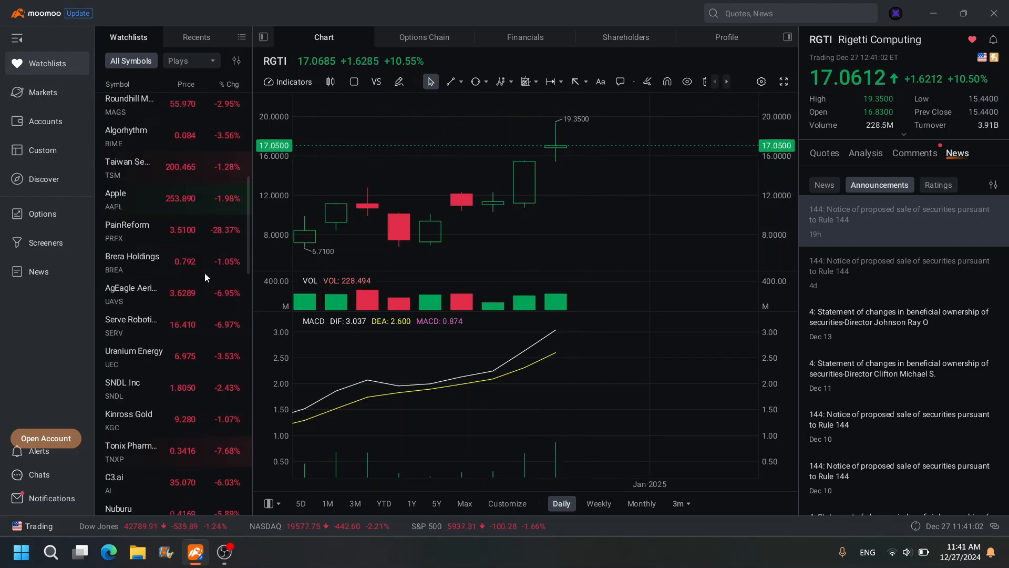
{"action": "scroll", "scroll_direction": "down", "scroll_amount": 3}
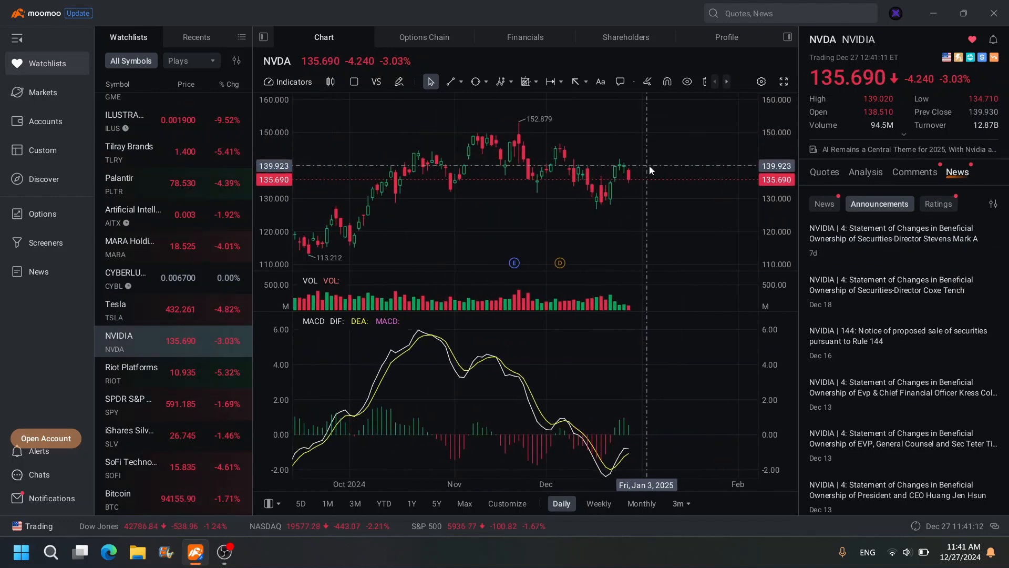
{"action": "mouse_move", "coordinate": [563, 158]}
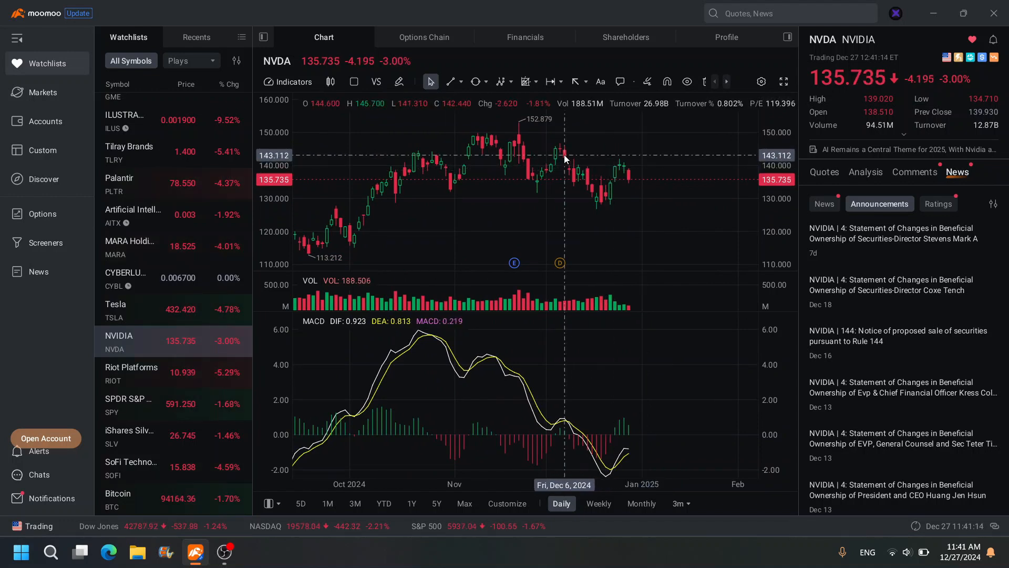
{"action": "mouse_move", "coordinate": [473, 135]}
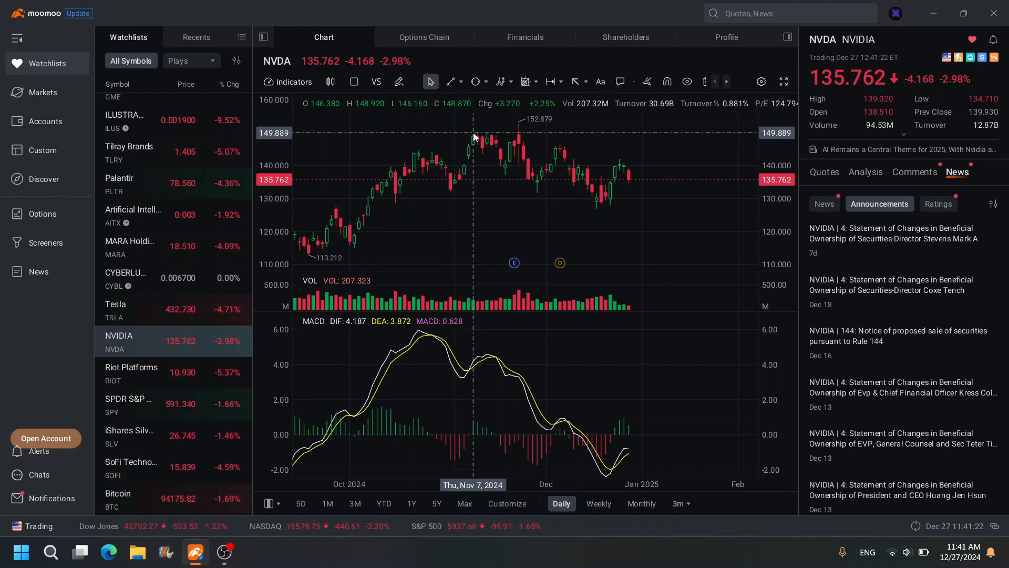
{"action": "mouse_move", "coordinate": [491, 132]}
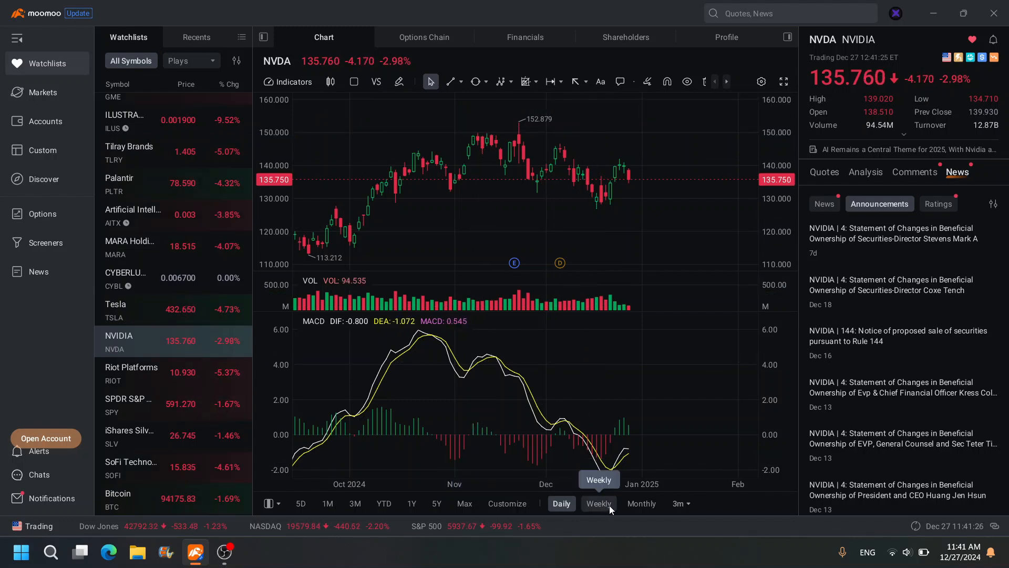
{"action": "left_click", "coordinate": [597, 504]}
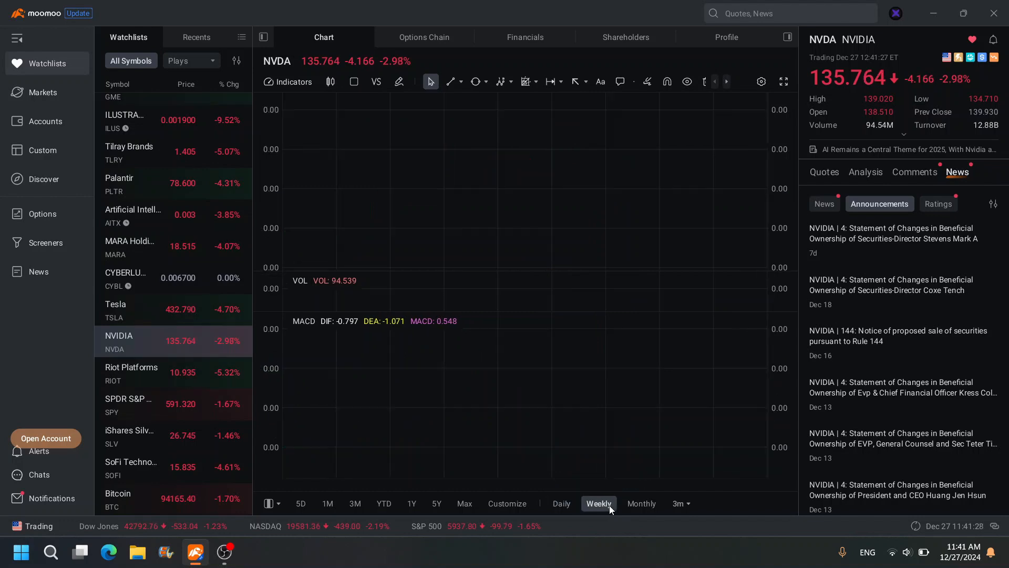
{"action": "left_click", "coordinate": [642, 504]}
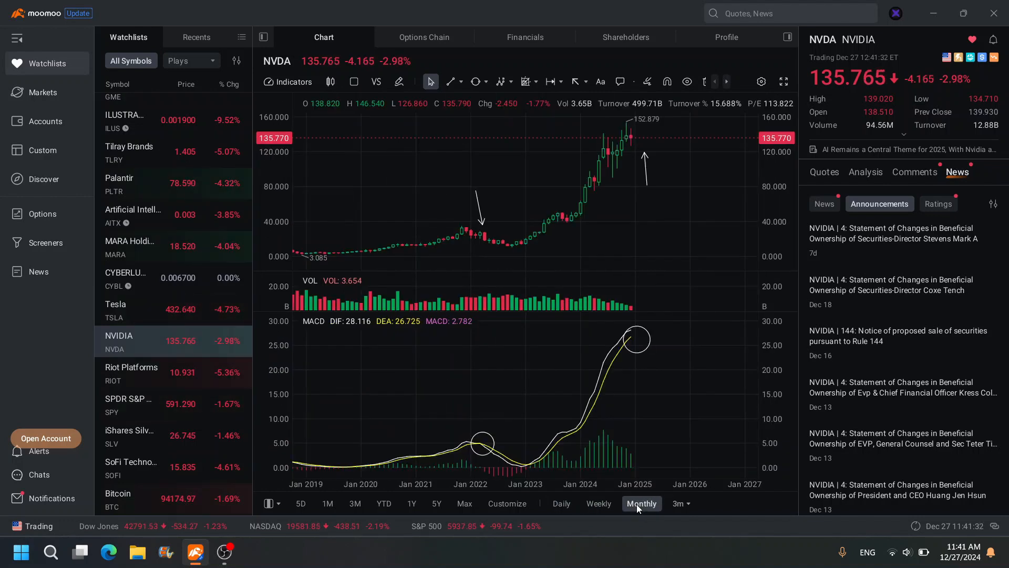
{"action": "mouse_move", "coordinate": [632, 176]}
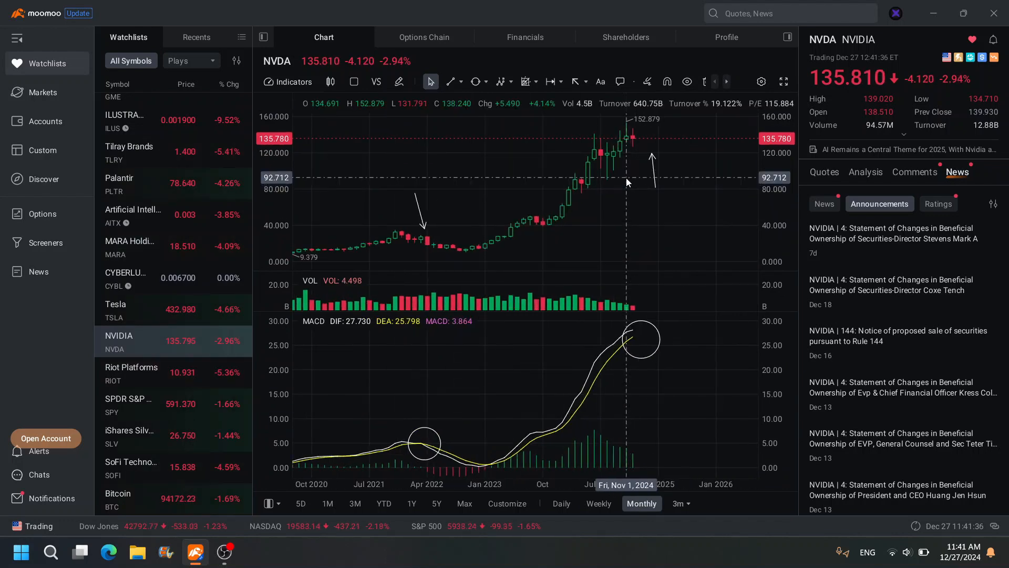
{"action": "mouse_move", "coordinate": [423, 385]}
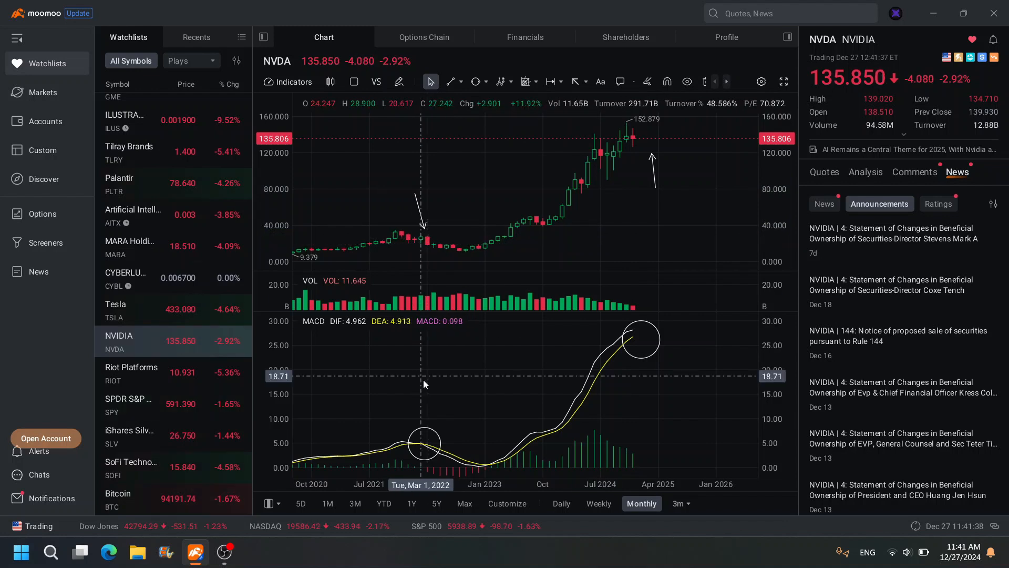
{"action": "mouse_move", "coordinate": [427, 452]}
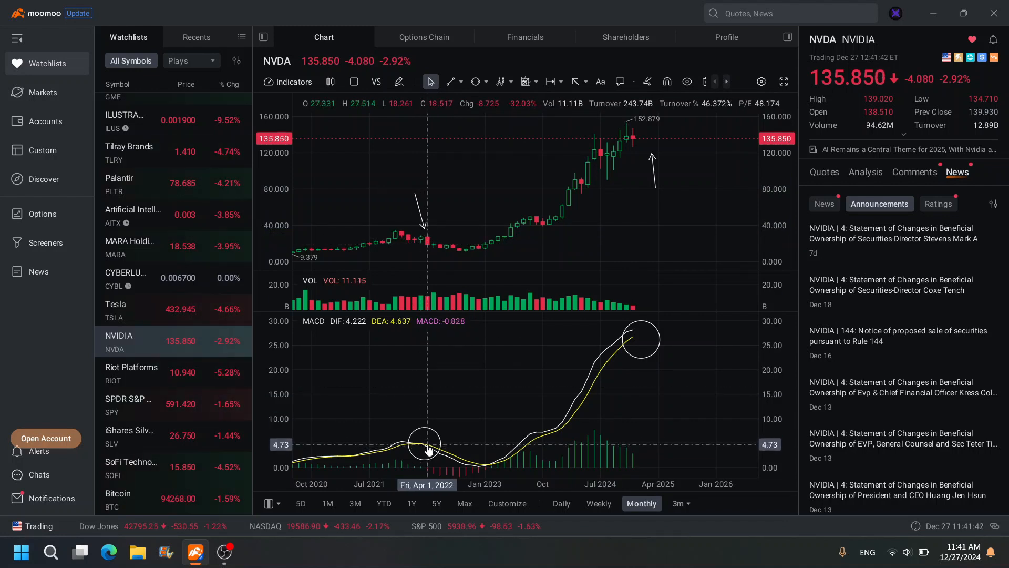
{"action": "mouse_move", "coordinate": [425, 246]}
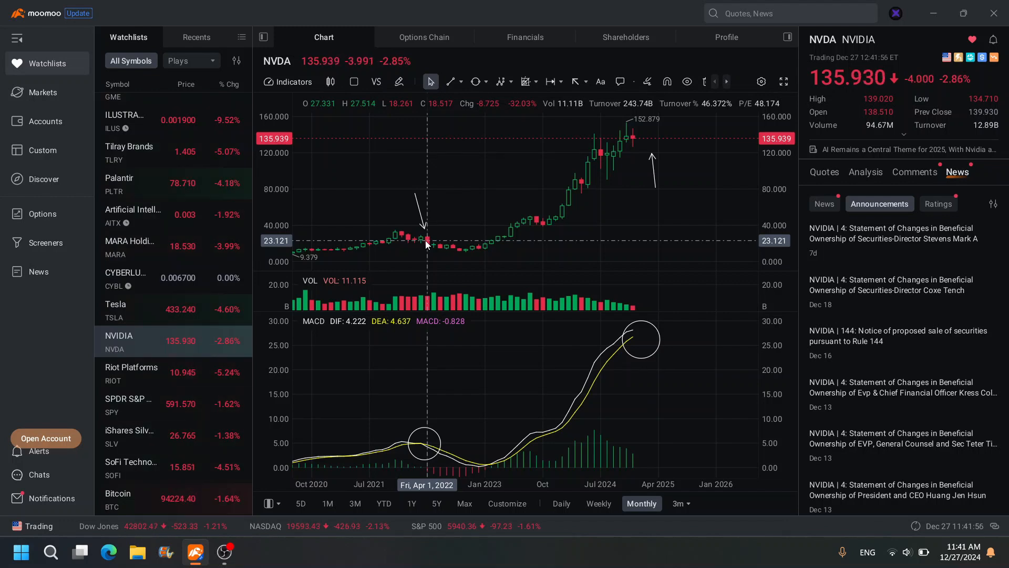
{"action": "mouse_move", "coordinate": [479, 256]}
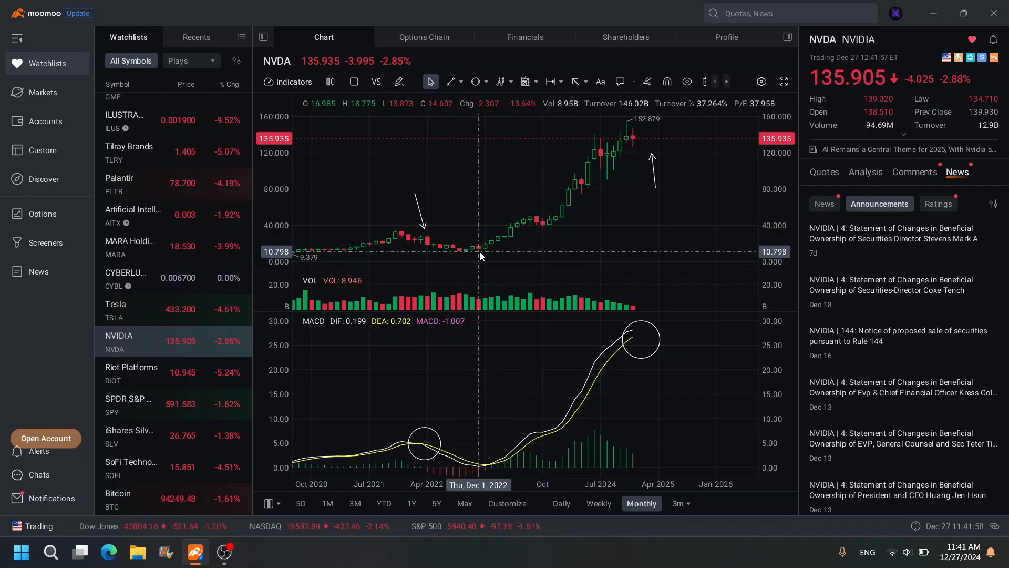
{"action": "mouse_move", "coordinate": [395, 260]}
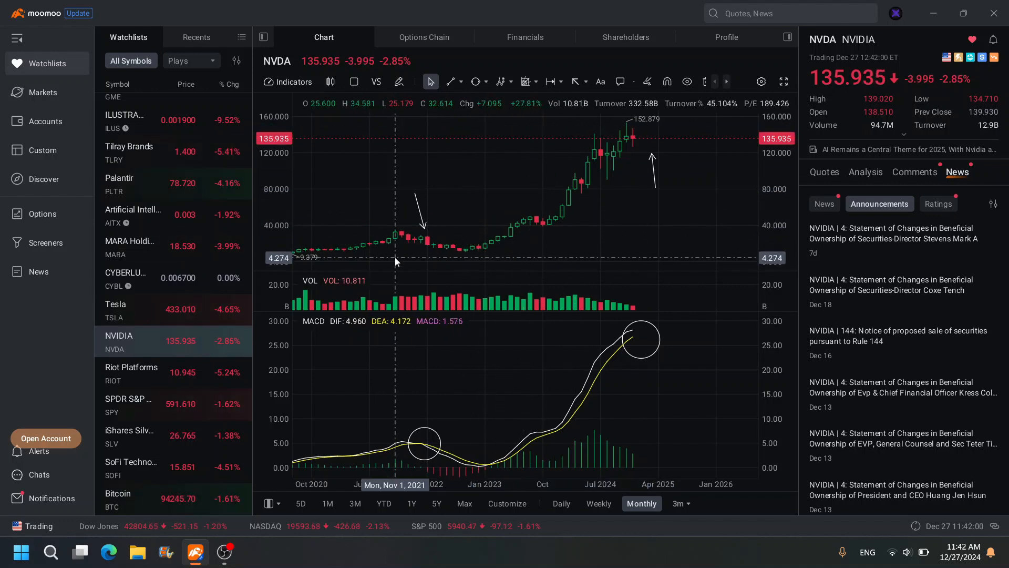
{"action": "mouse_move", "coordinate": [628, 166]}
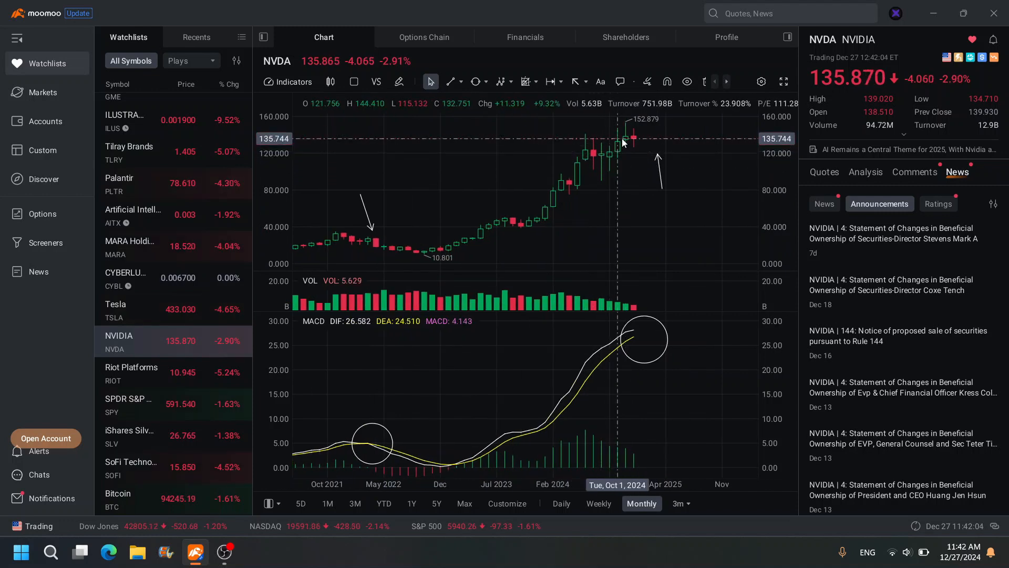
{"action": "mouse_move", "coordinate": [628, 137]}
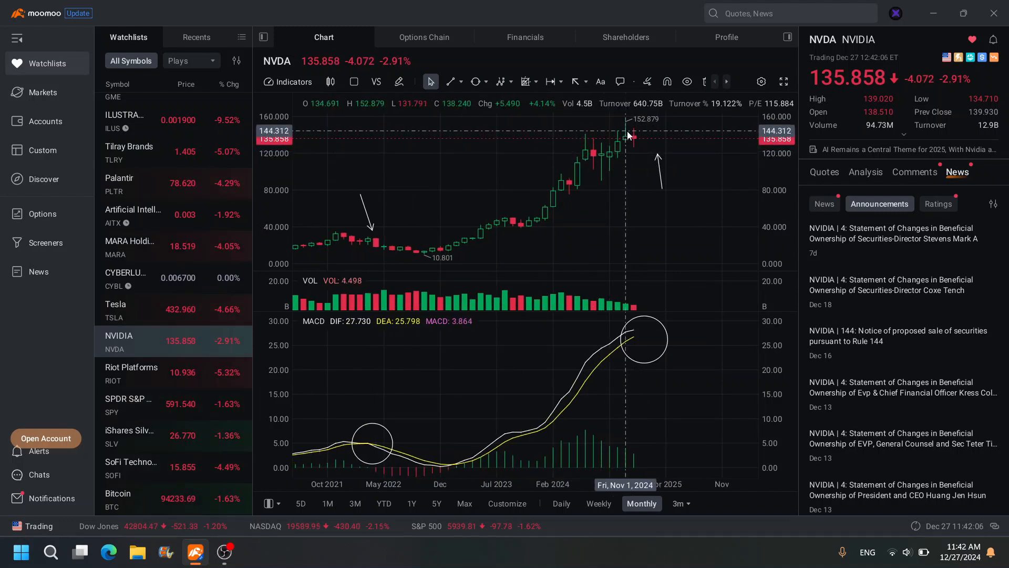
{"action": "mouse_move", "coordinate": [633, 140]}
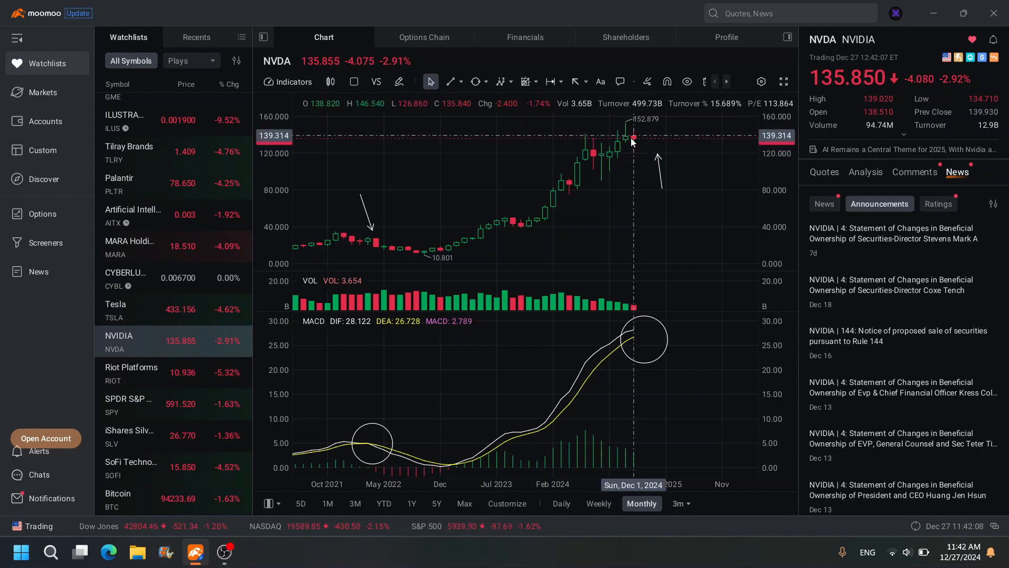
{"action": "mouse_move", "coordinate": [628, 166]}
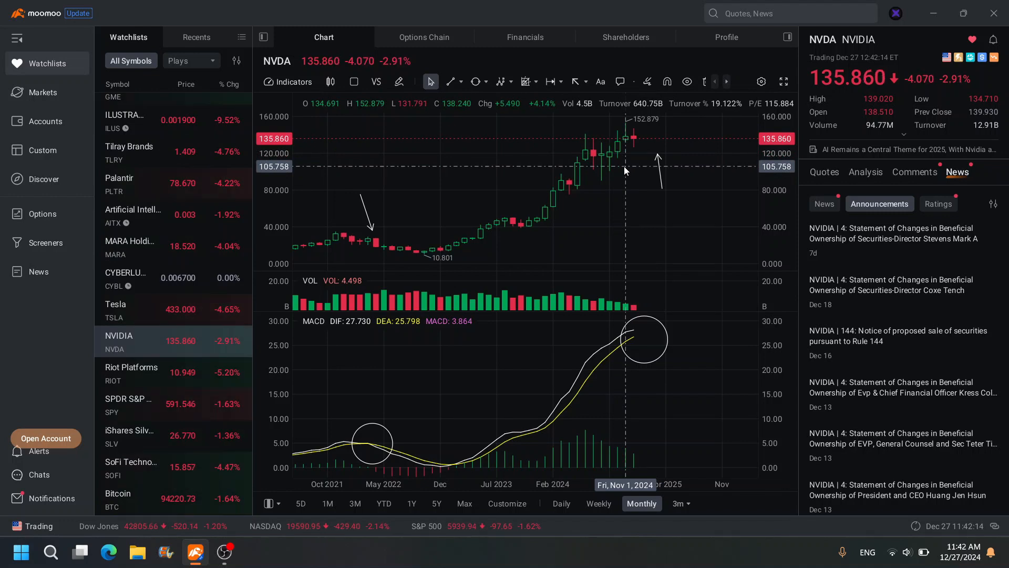
{"action": "mouse_move", "coordinate": [665, 351]}
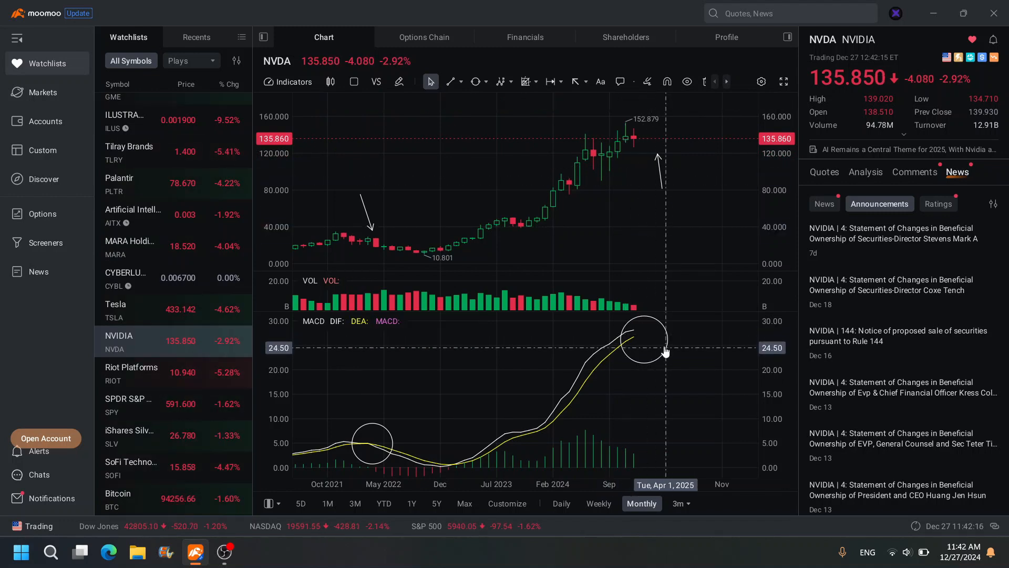
{"action": "mouse_move", "coordinate": [636, 337]}
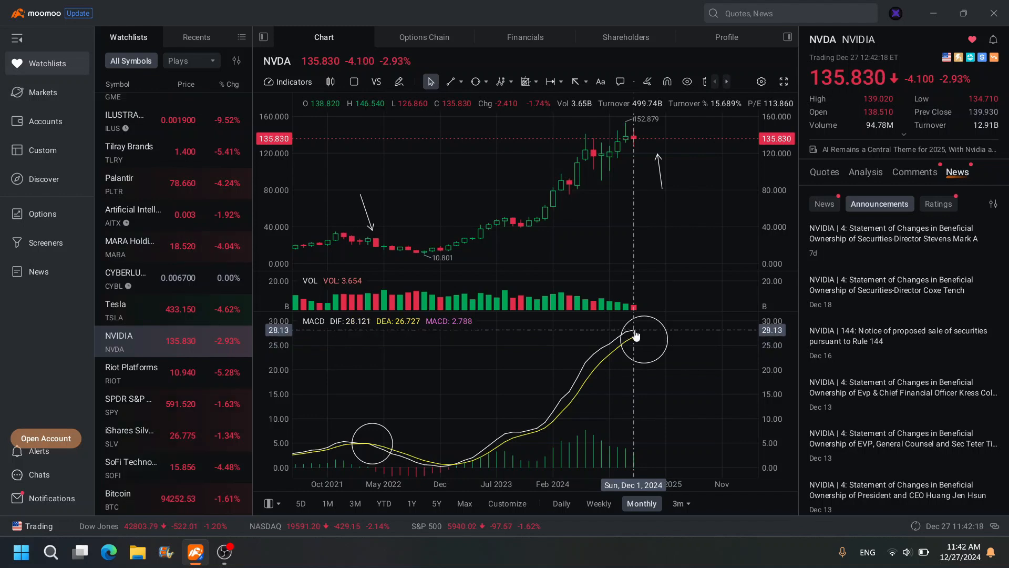
{"action": "mouse_move", "coordinate": [632, 348]}
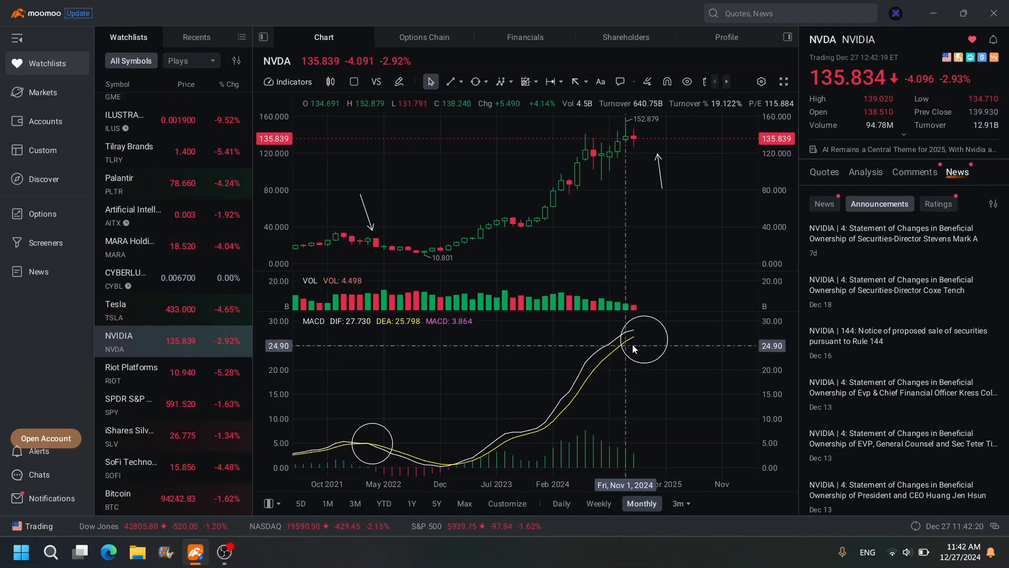
{"action": "mouse_move", "coordinate": [370, 252]}
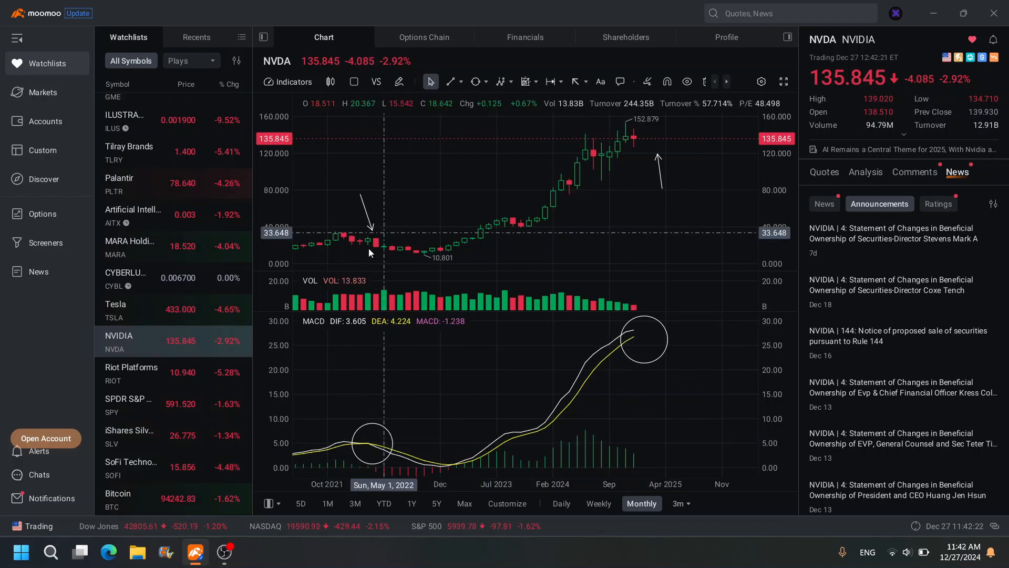
{"action": "mouse_move", "coordinate": [451, 252]}
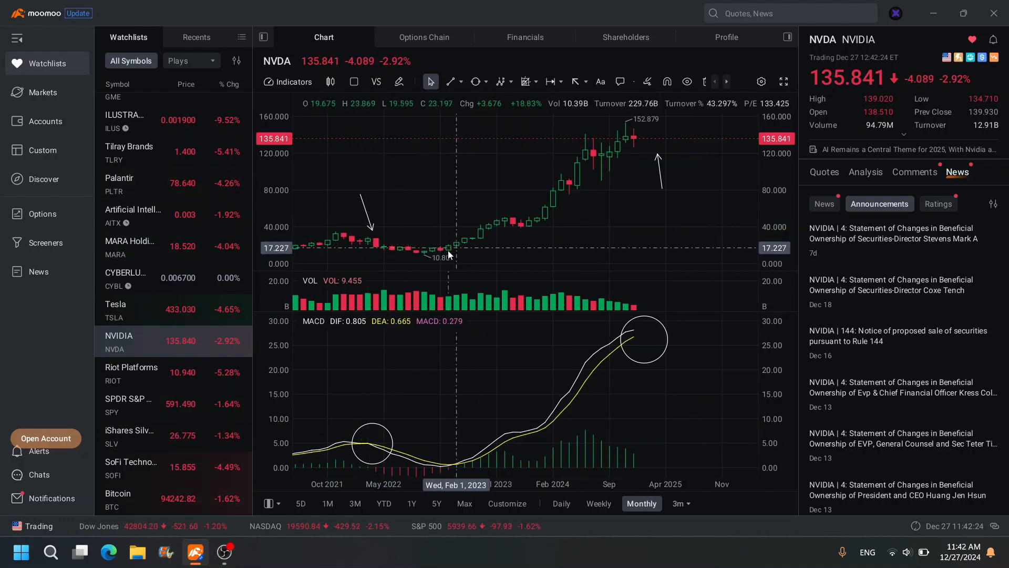
{"action": "mouse_move", "coordinate": [641, 145]}
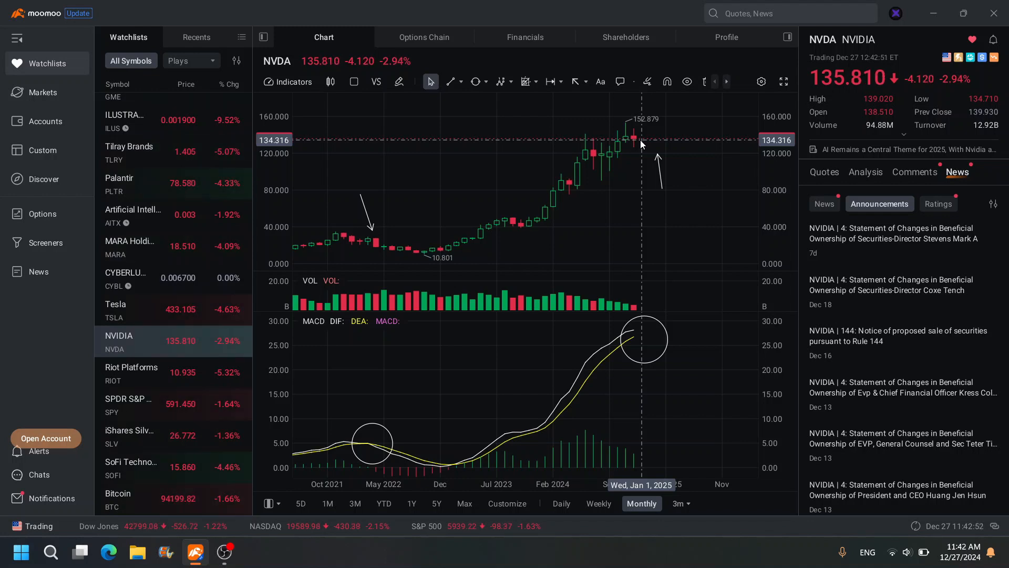
{"action": "mouse_move", "coordinate": [432, 260]}
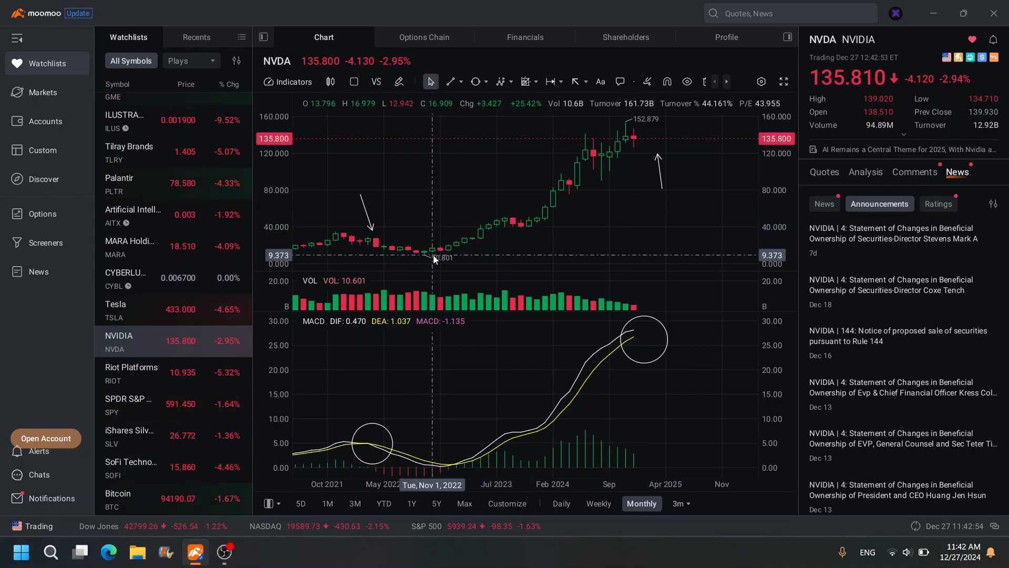
{"action": "mouse_move", "coordinate": [624, 125]}
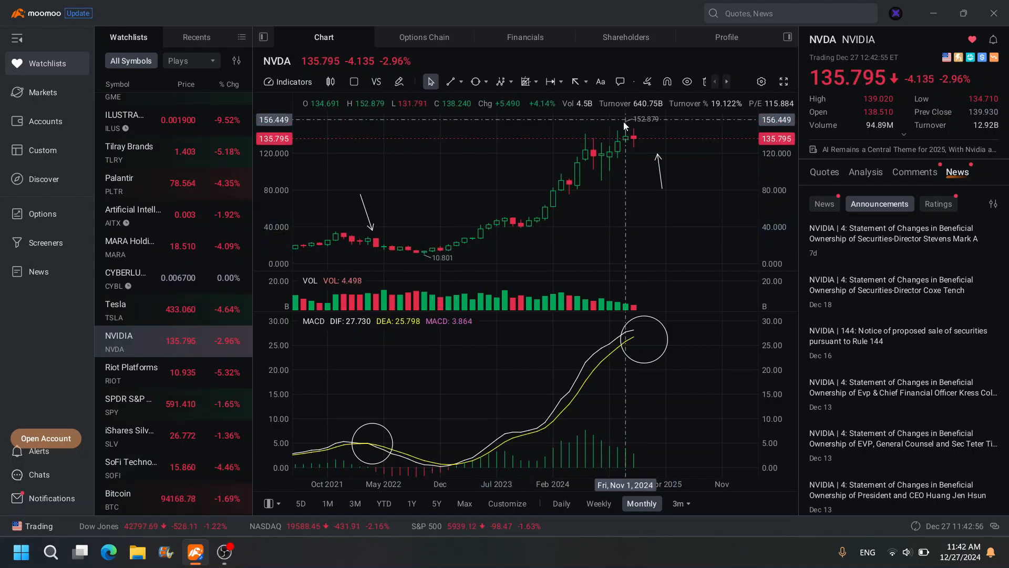
{"action": "mouse_move", "coordinate": [554, 187]}
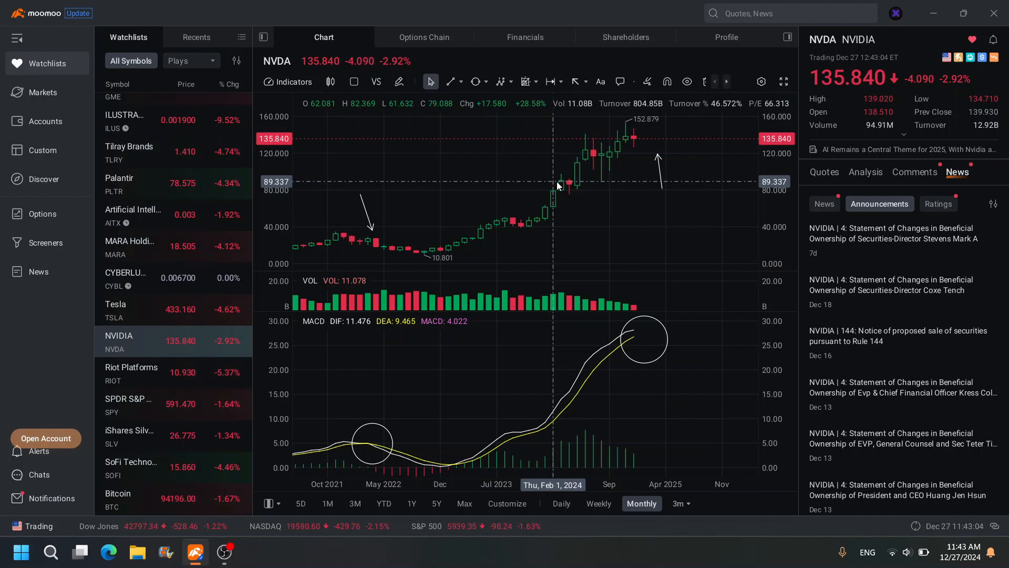
{"action": "mouse_move", "coordinate": [625, 144]}
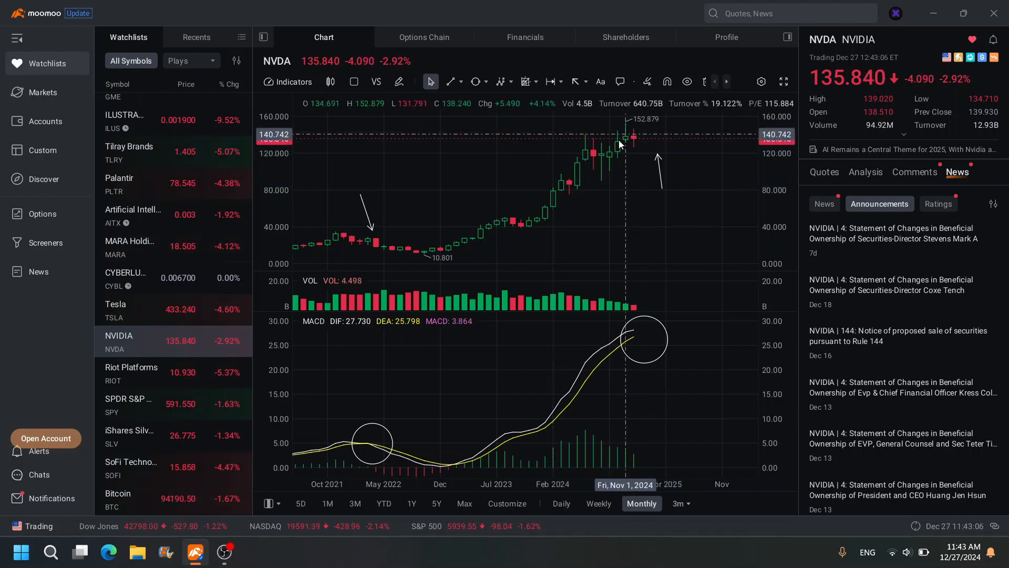
{"action": "mouse_move", "coordinate": [600, 200]}
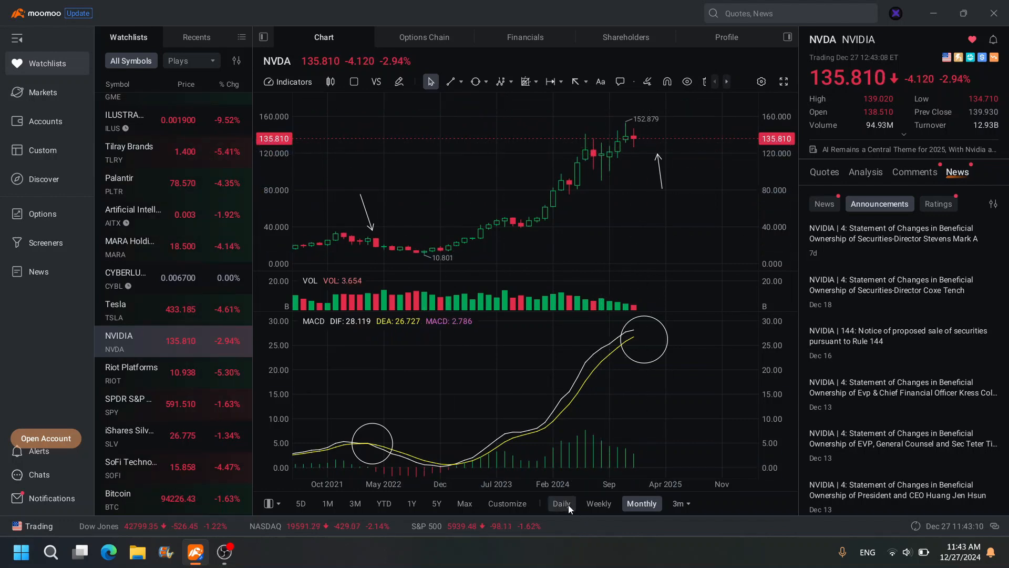
Switch NVIDIA's chart from monthly back to daily candles
{"action": "left_click", "coordinate": [560, 503]}
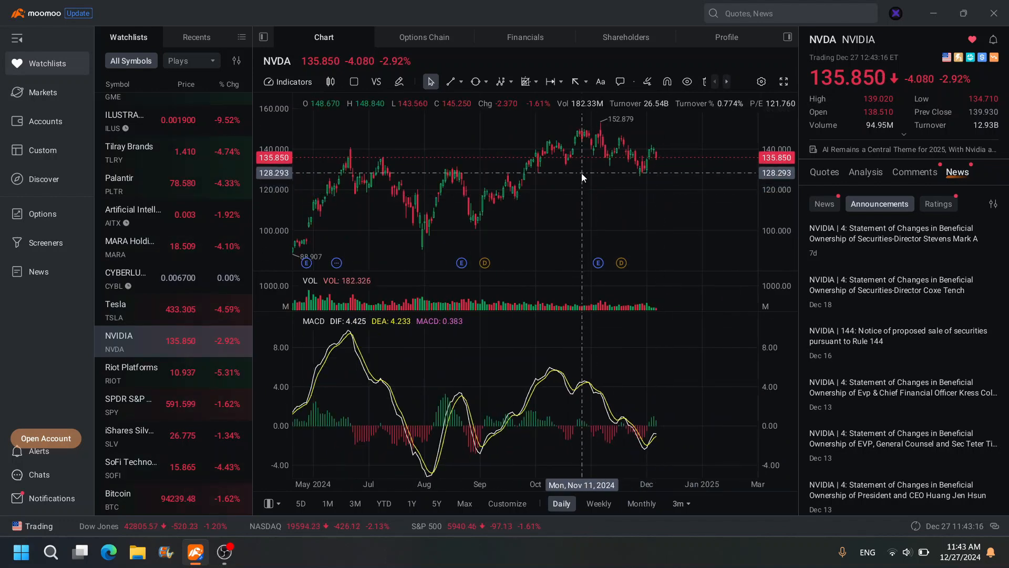
{"action": "mouse_move", "coordinate": [609, 147]}
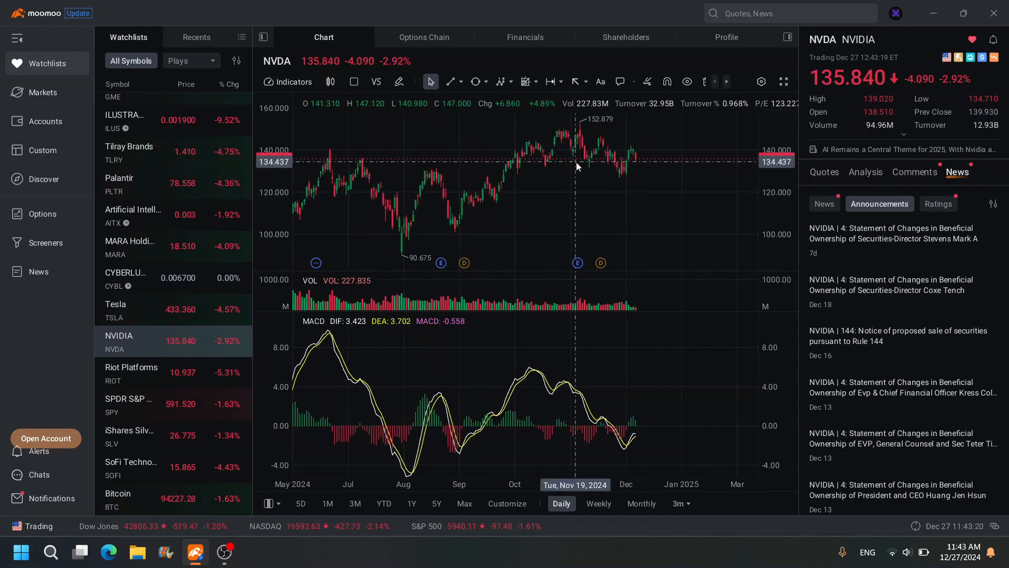
{"action": "mouse_move", "coordinate": [243, 209]}
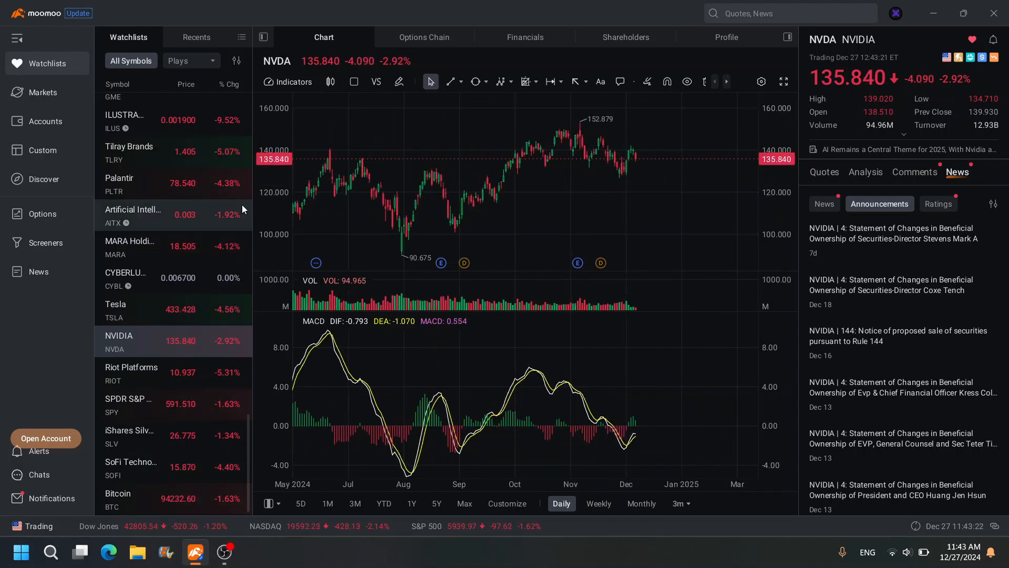
Load Rigetti Computing (RGTI) from the watchlist onto the daily chart with MACD
{"action": "scroll", "scroll_direction": "down", "scroll_amount": 3}
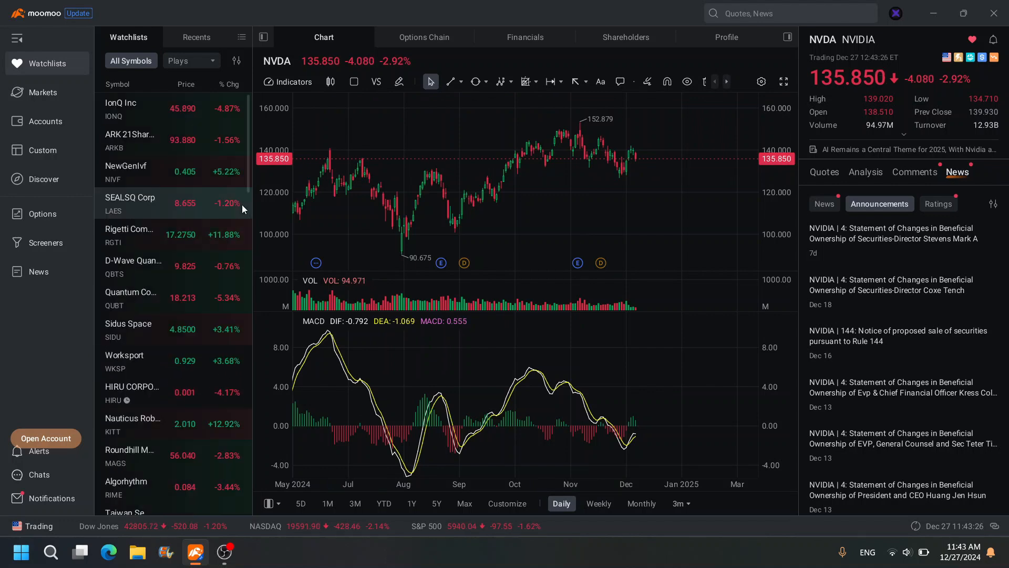
{"action": "left_click", "coordinate": [132, 235]}
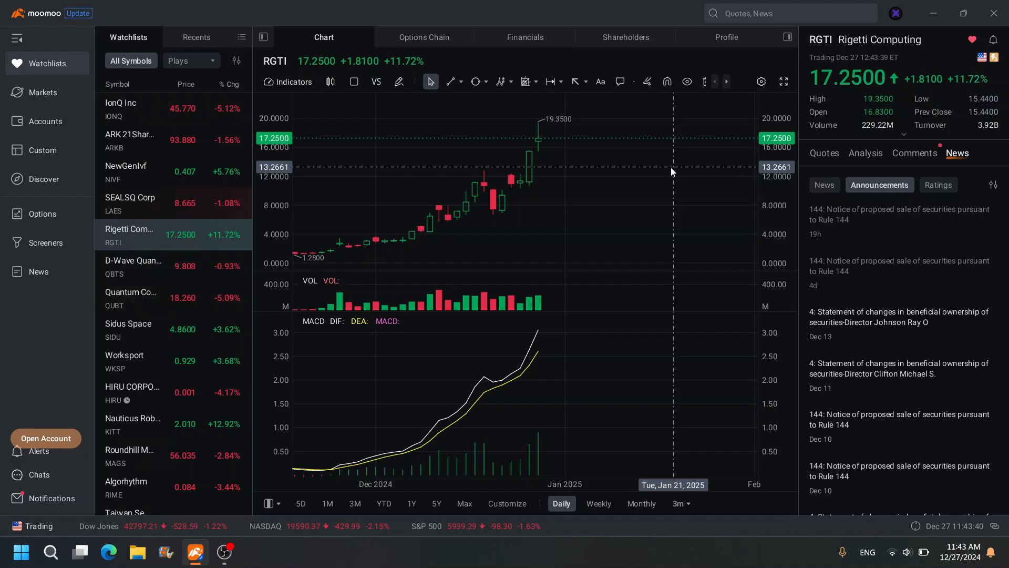
{"action": "mouse_move", "coordinate": [583, 201]}
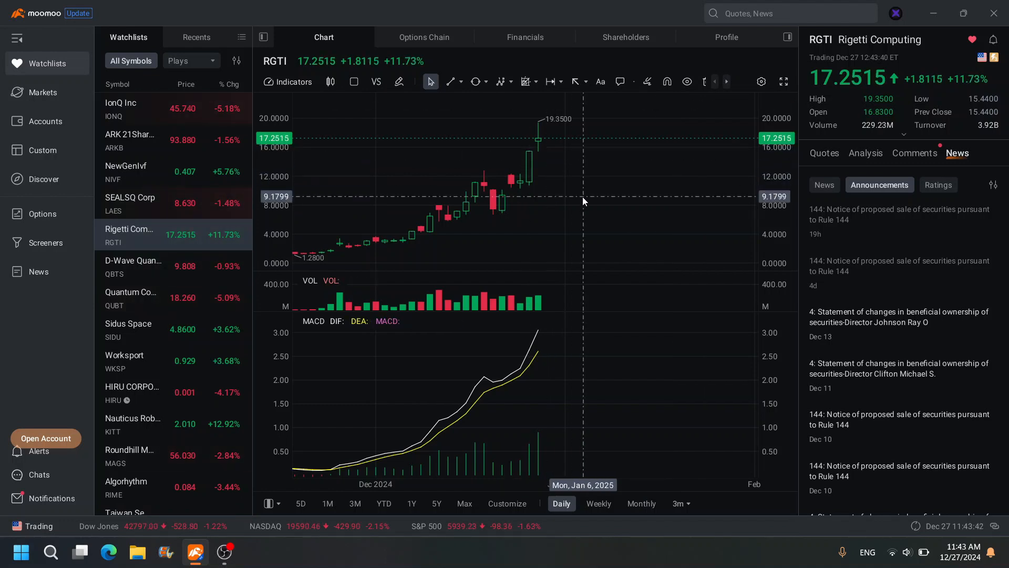
{"action": "mouse_move", "coordinate": [622, 233]}
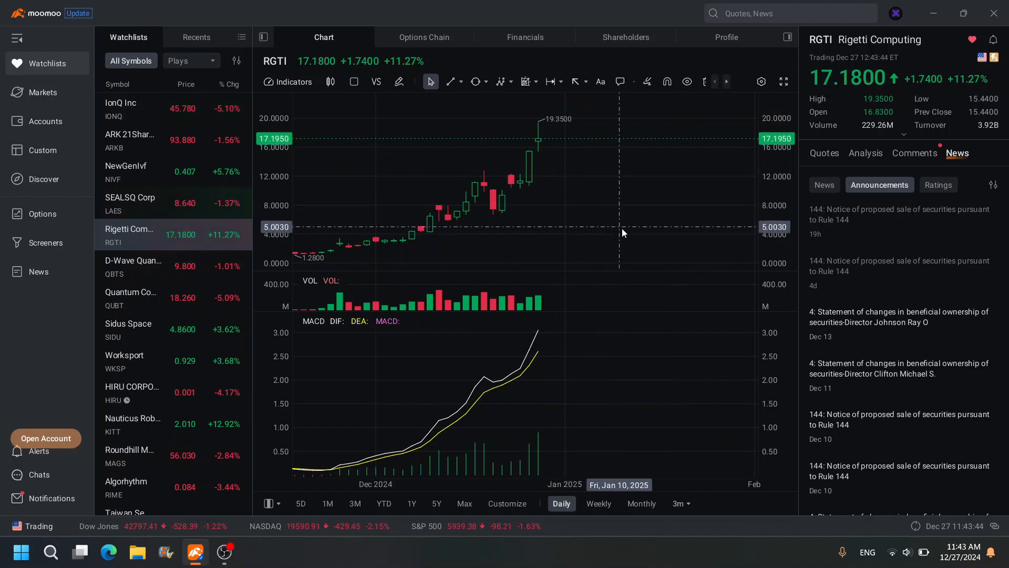
{"action": "mouse_move", "coordinate": [597, 207]}
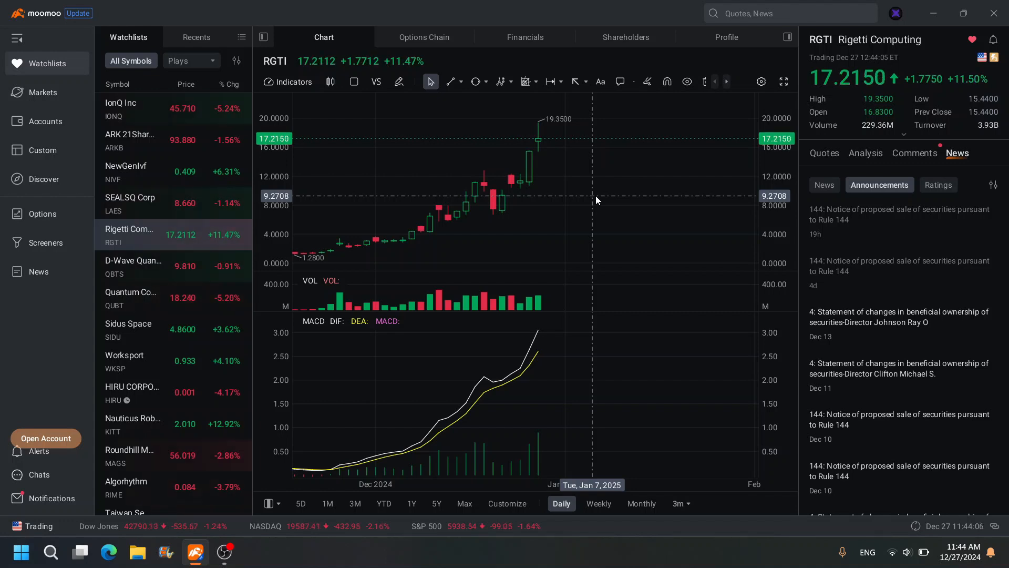
{"action": "mouse_move", "coordinate": [612, 200]}
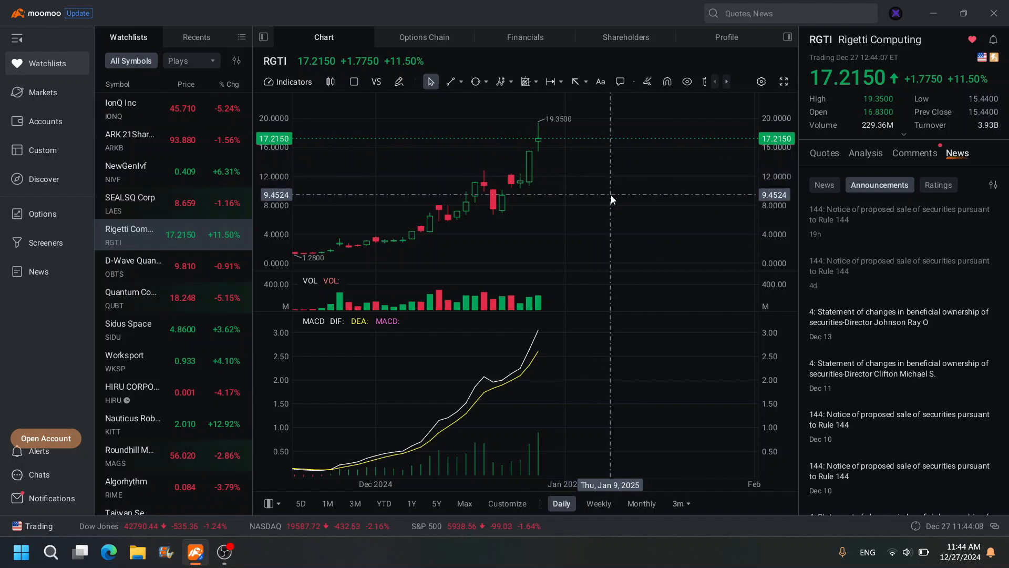
{"action": "mouse_move", "coordinate": [611, 200]}
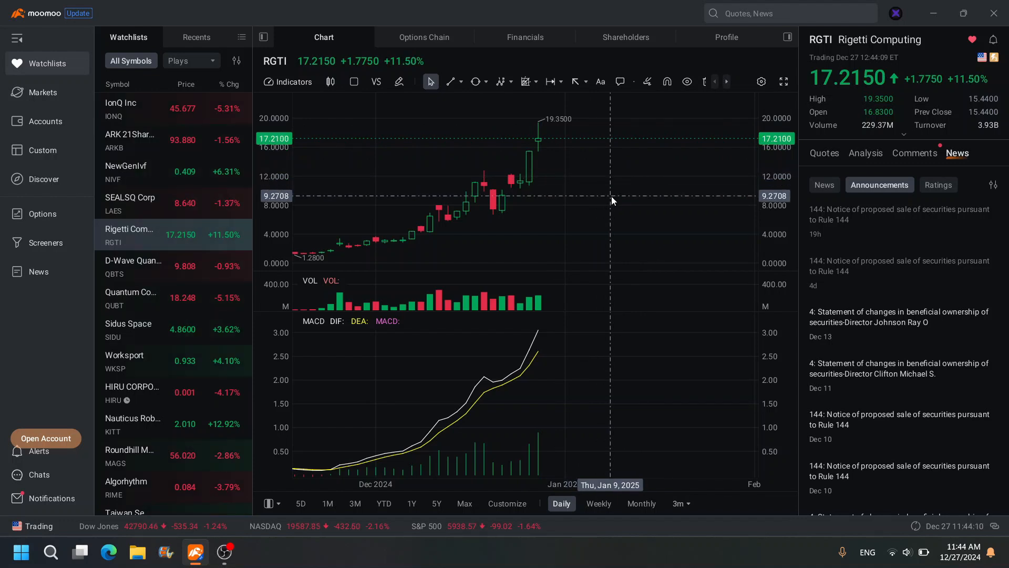